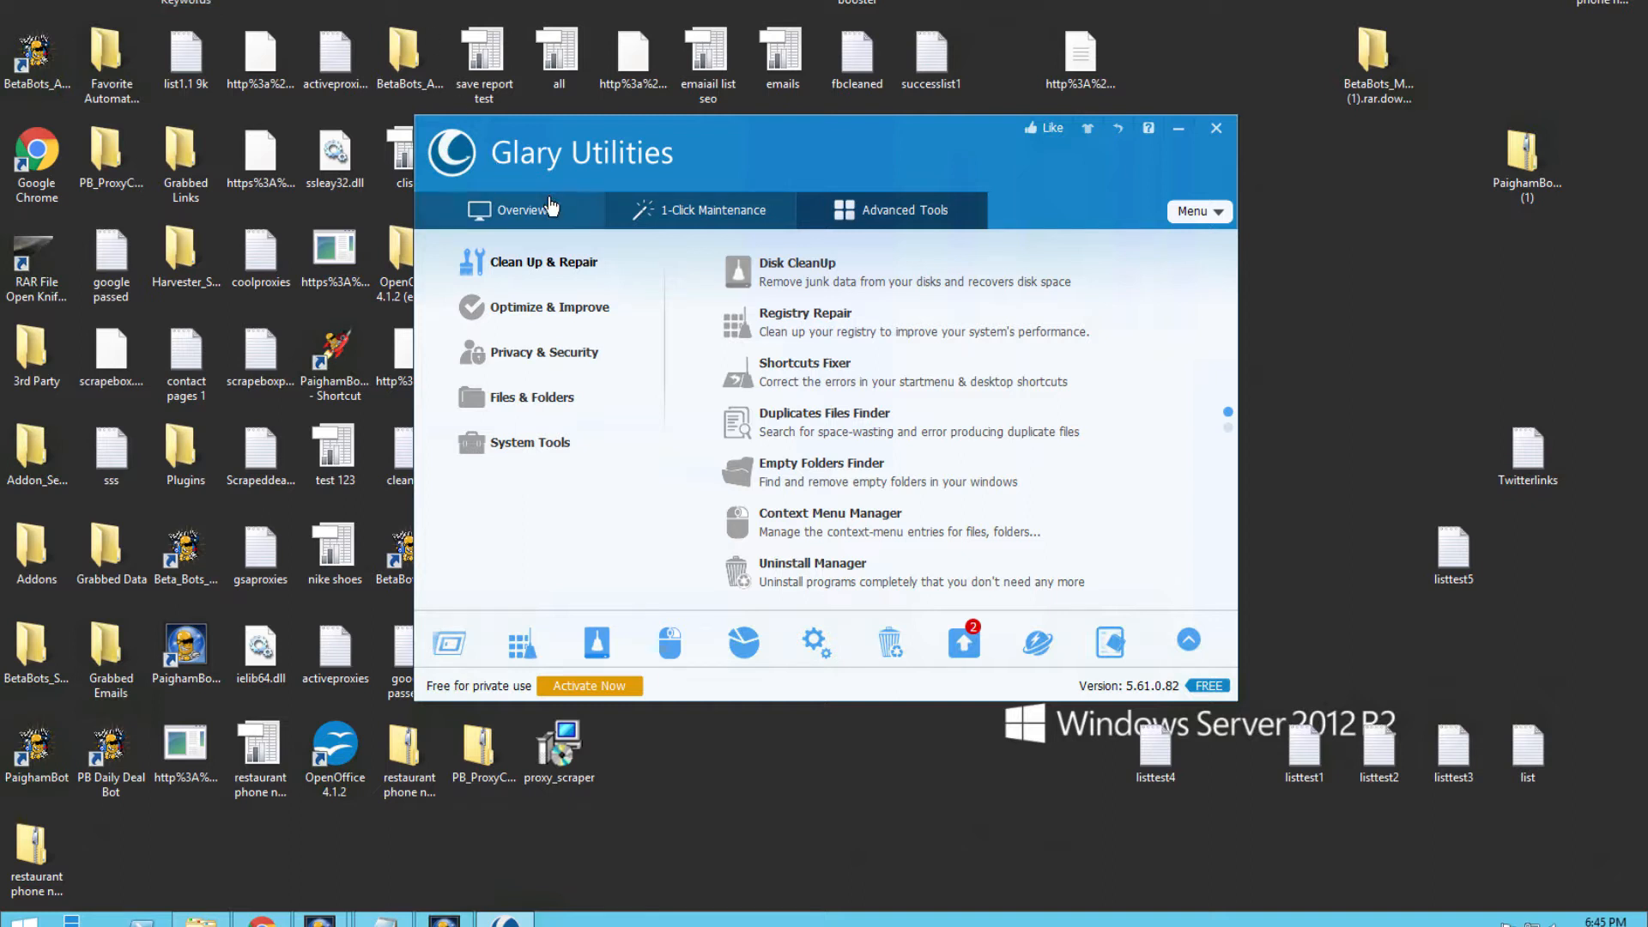
# Show the Overview page with the 10-second boot time and version 5.61.0.82 details
pyautogui.click(521, 209)
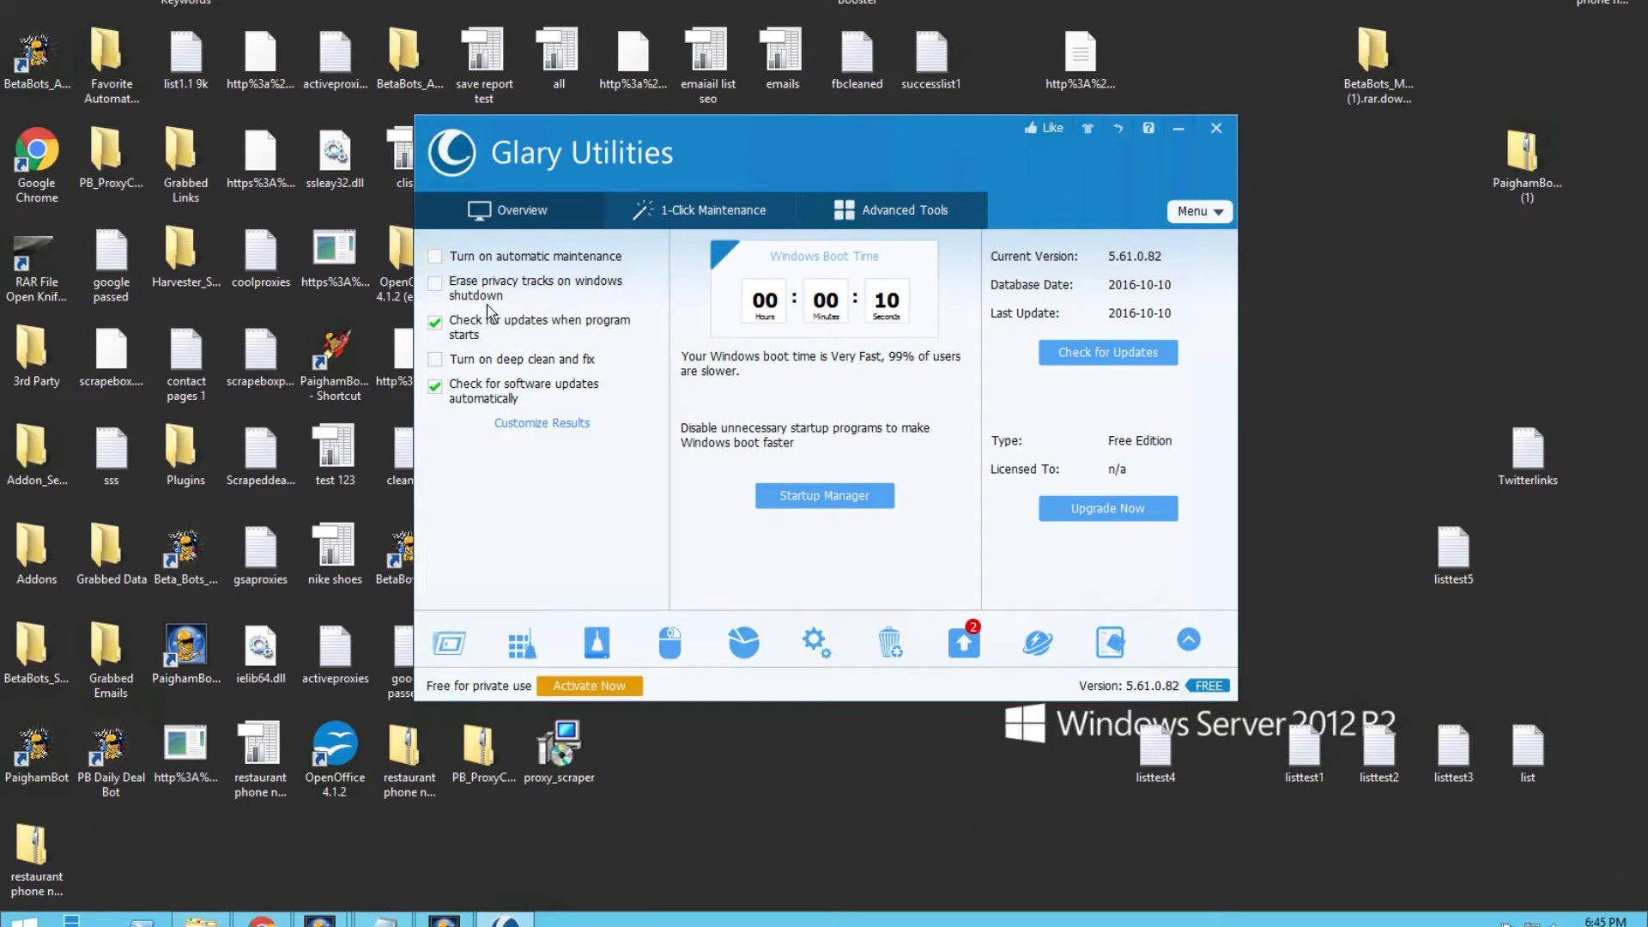
pyautogui.moveTo(740, 221)
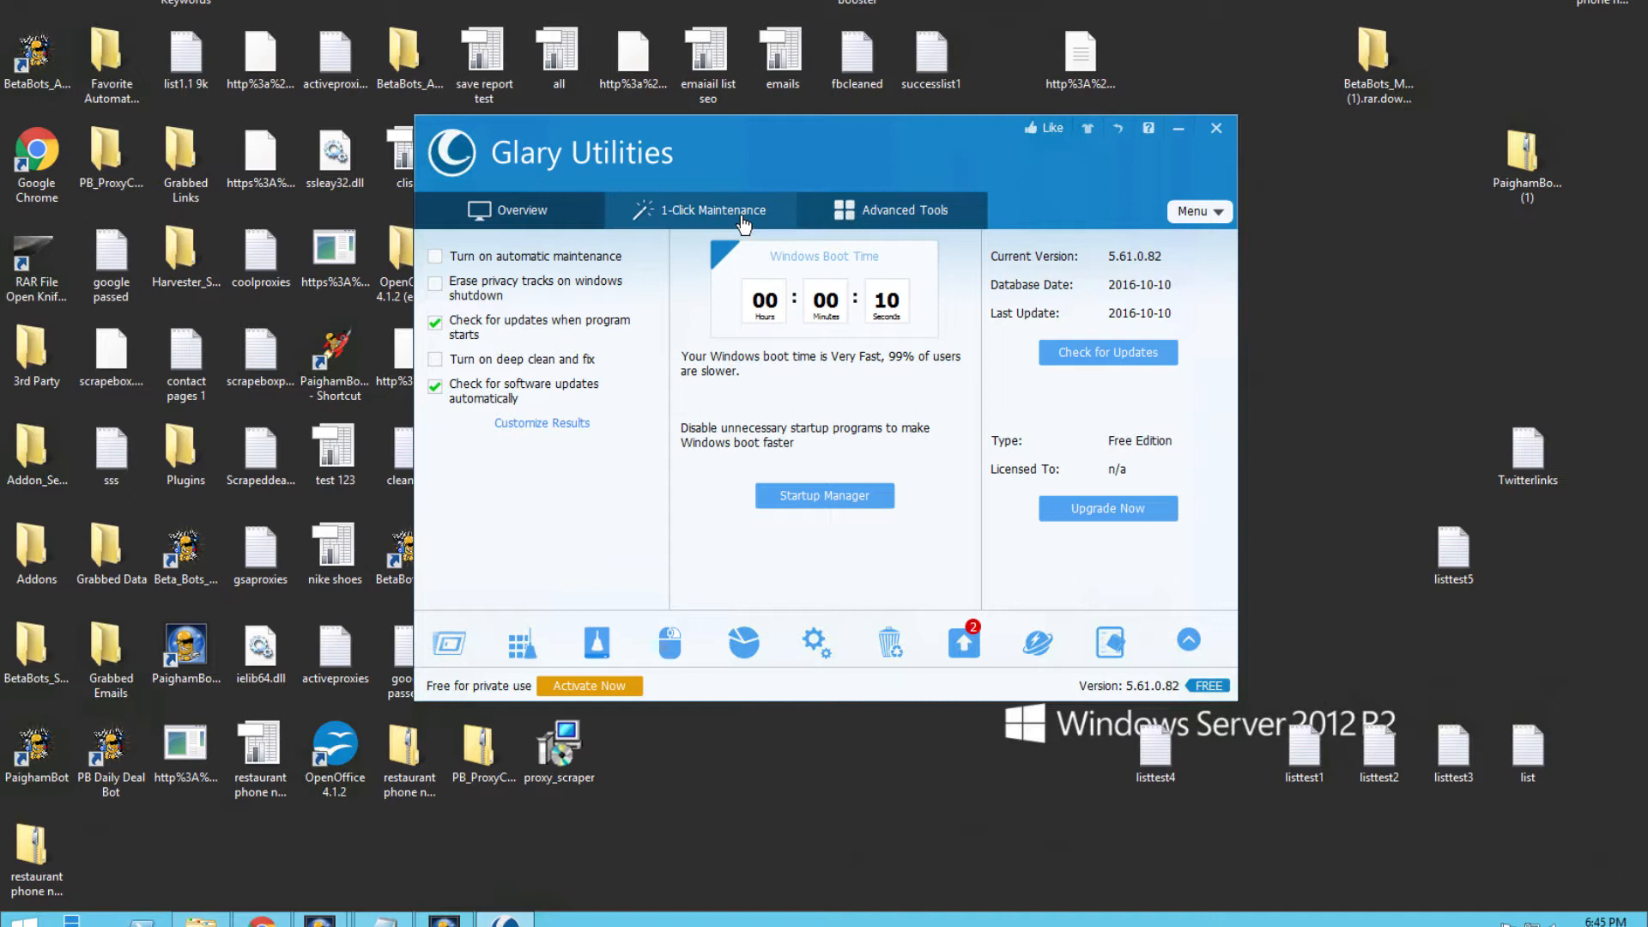
# Show the 1-Click Maintenance checklist of seven items reporting no problems
pyautogui.click(702, 210)
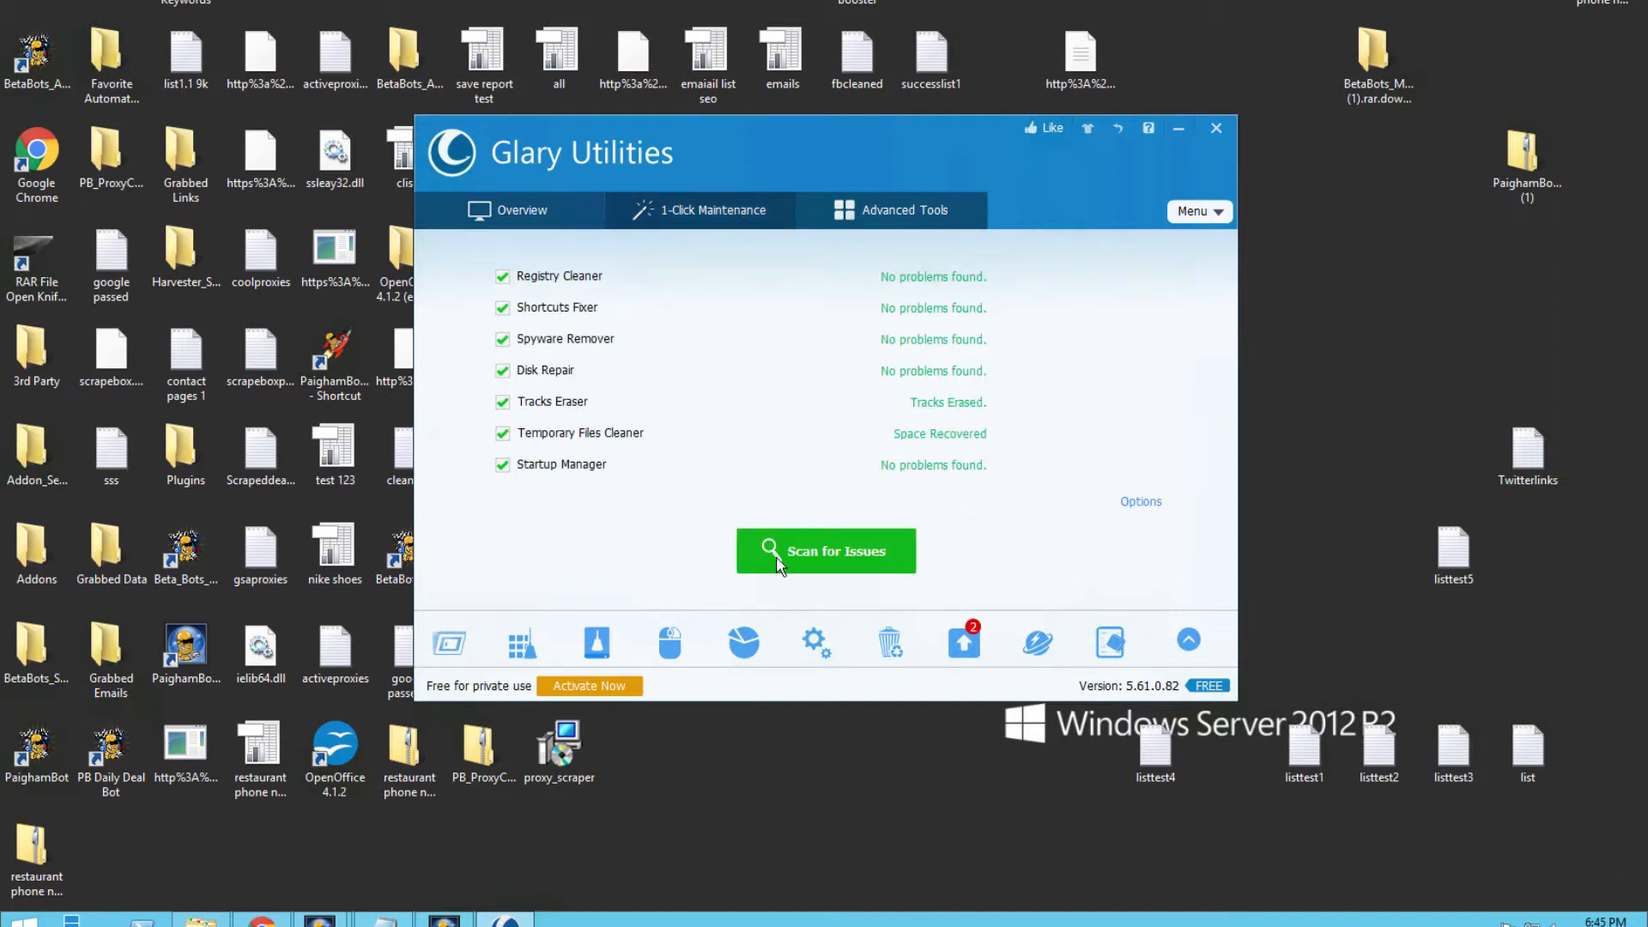
pyautogui.moveTo(649, 442)
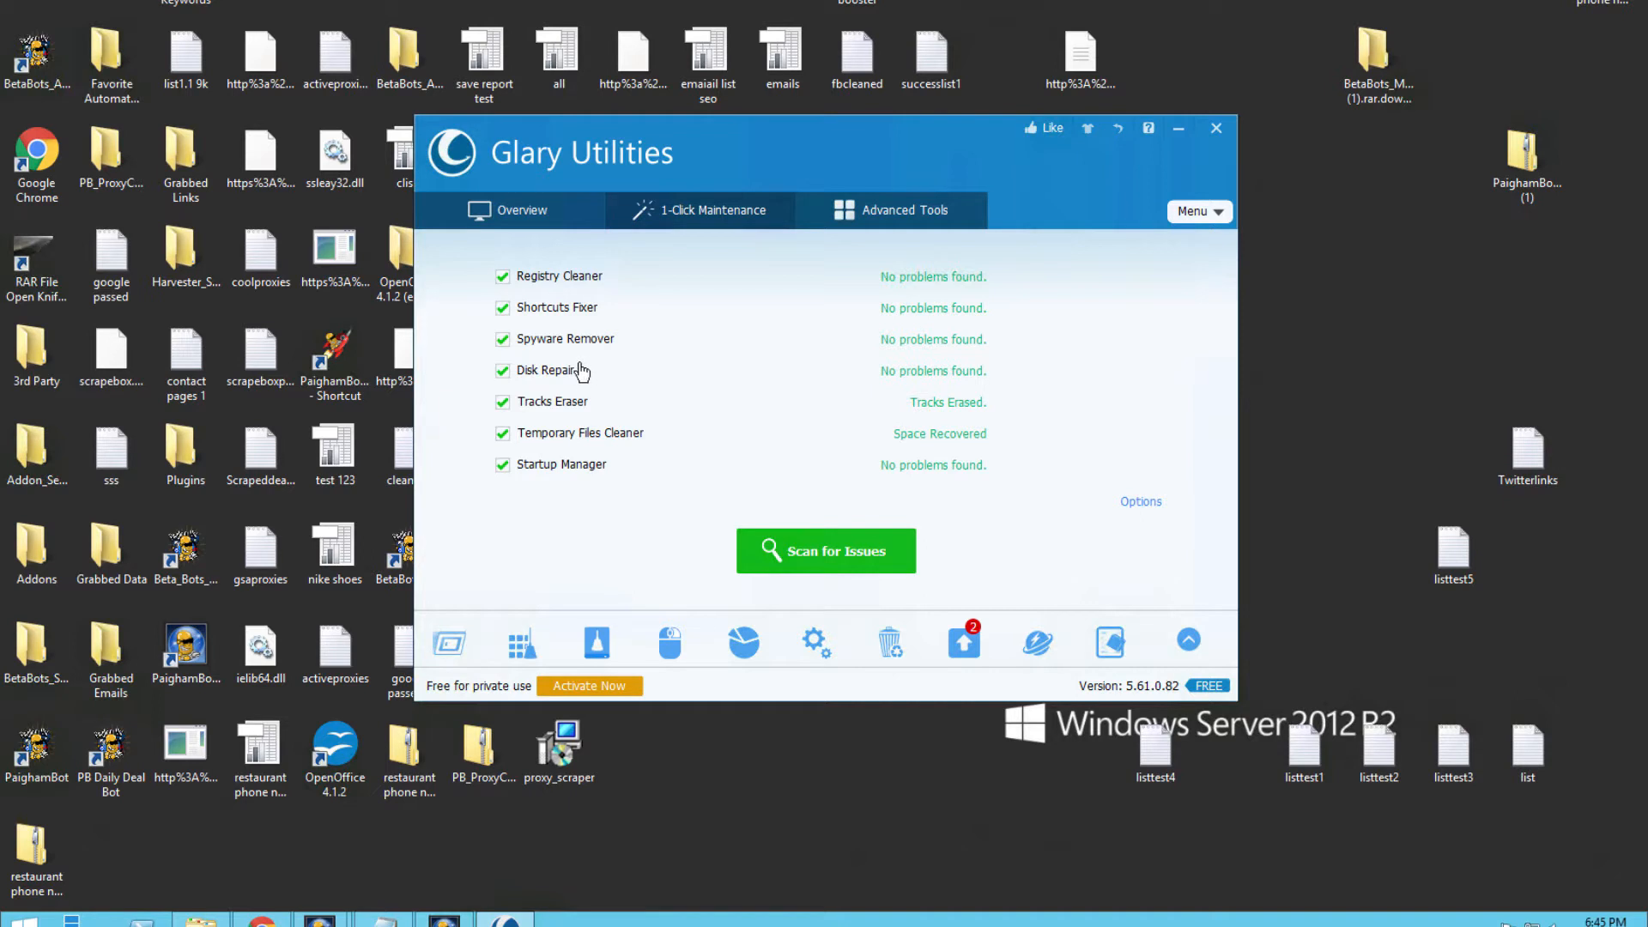
pyautogui.moveTo(902, 210)
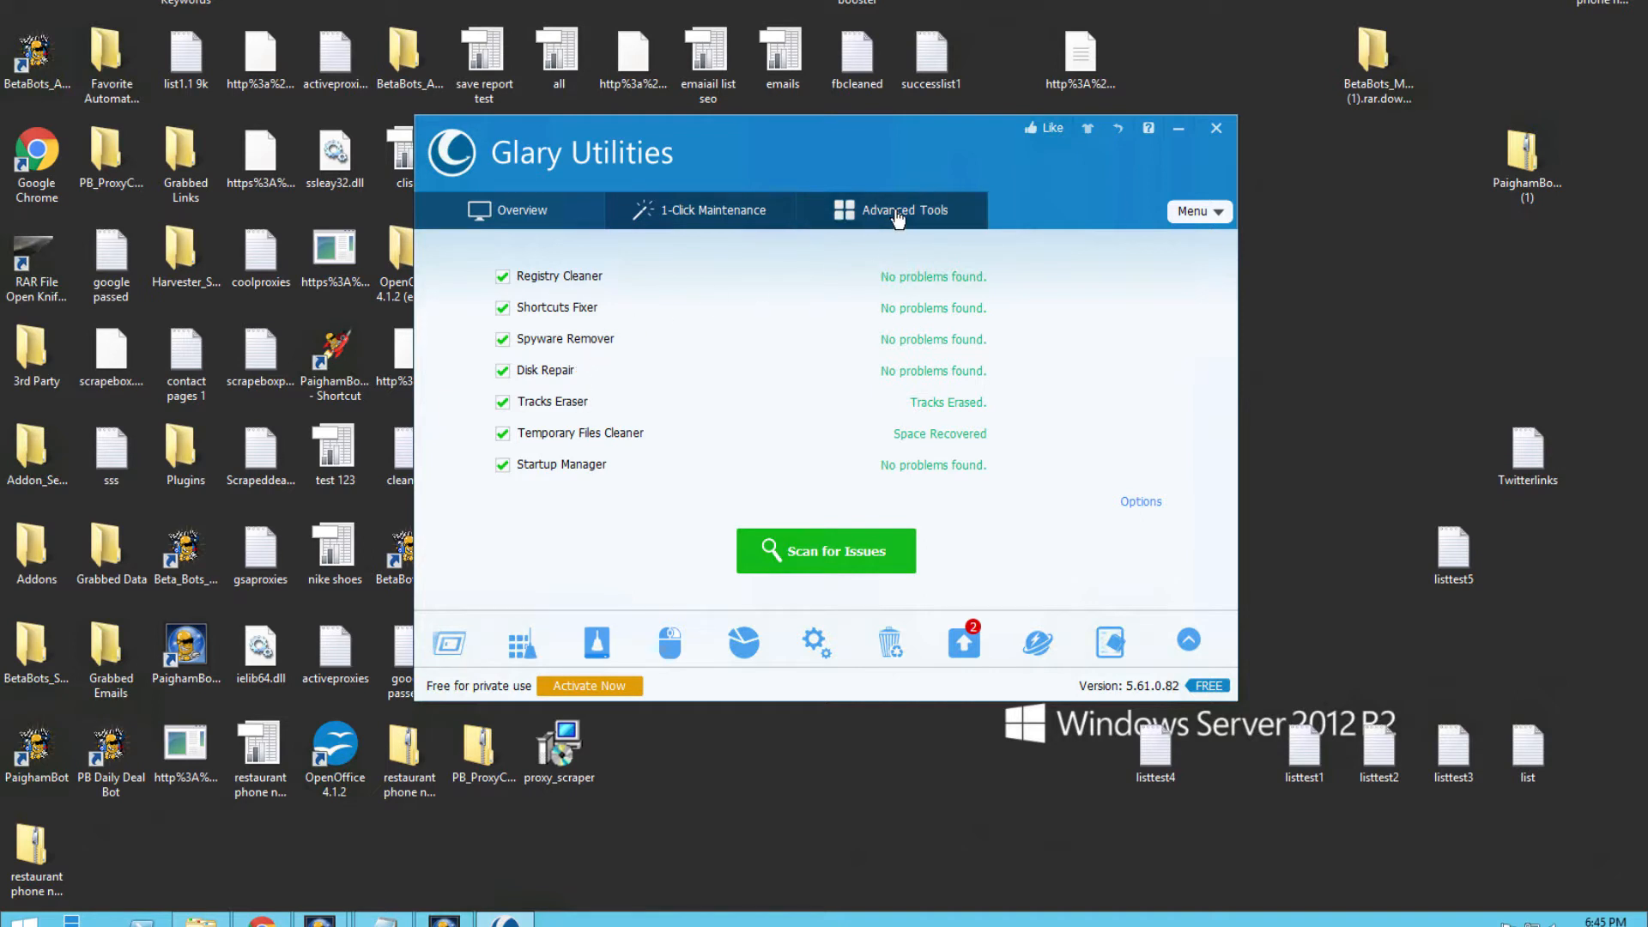
# Launch Disk CleanUp from the Clean Up & Repair advanced tools to scan for junk
pyautogui.click(902, 210)
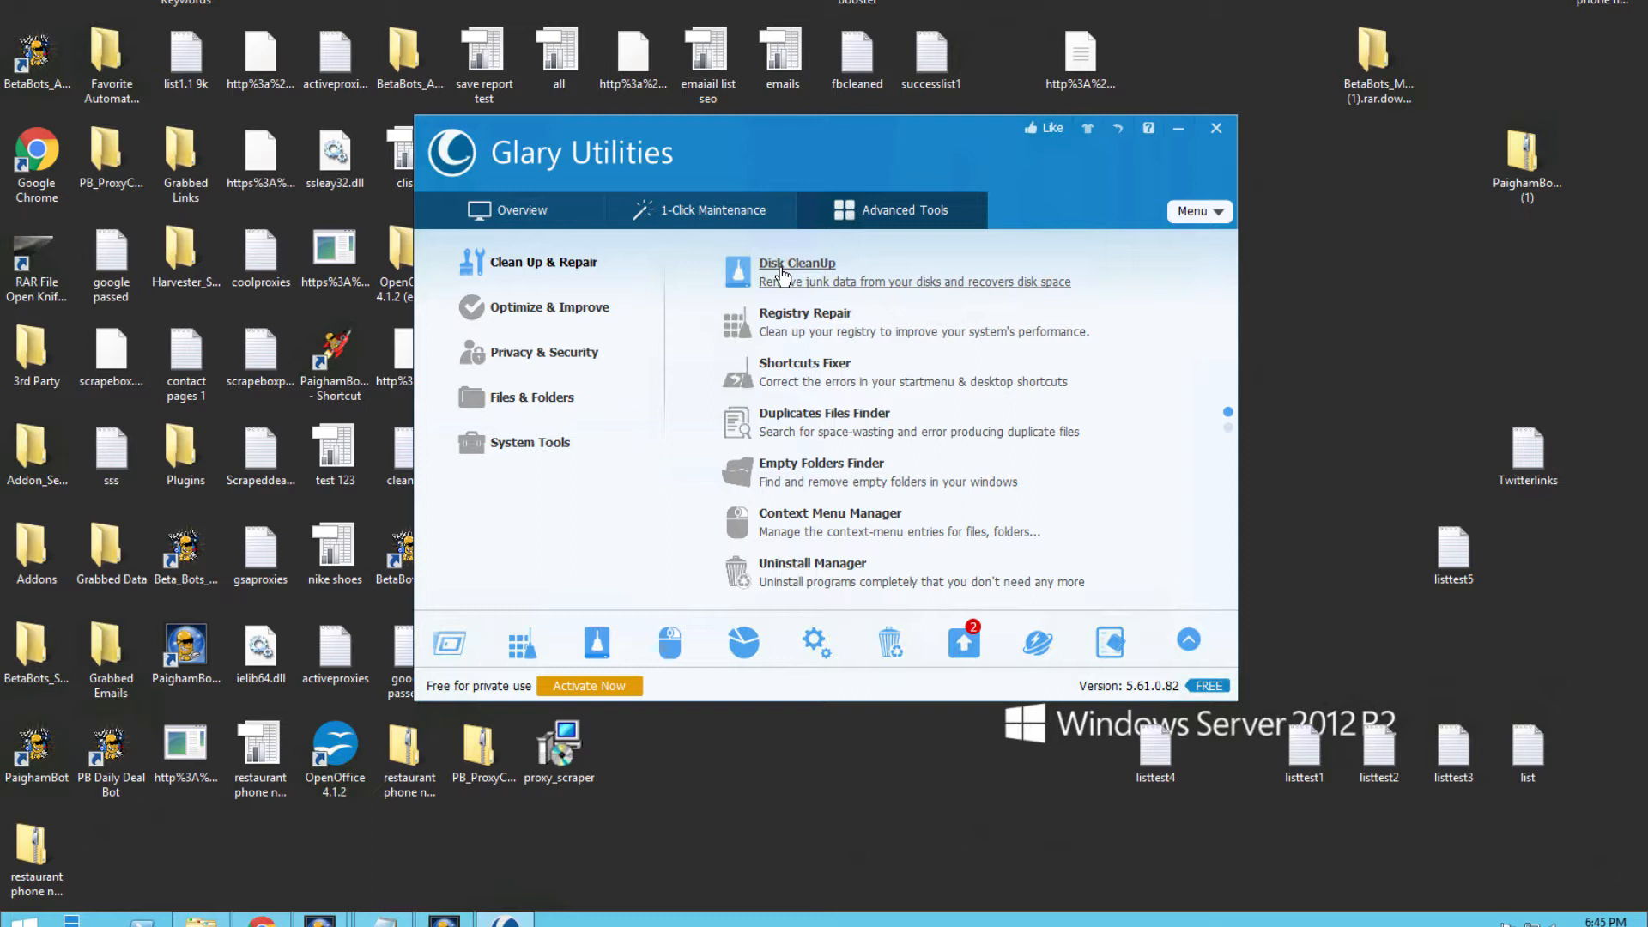
pyautogui.moveTo(830, 331)
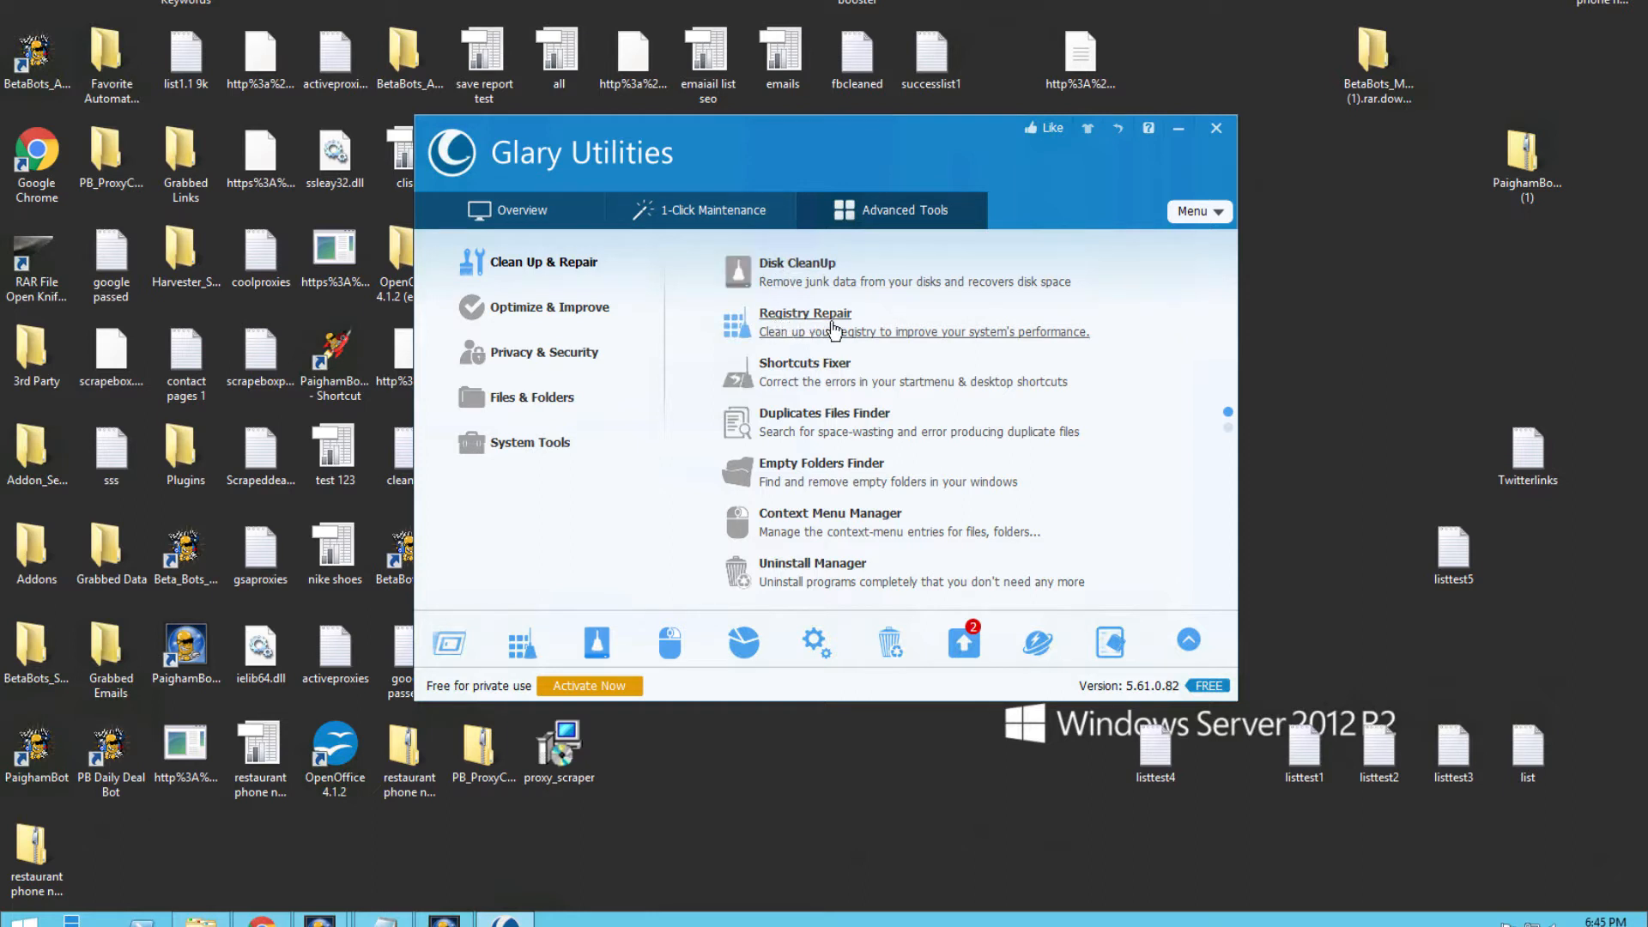
pyautogui.moveTo(866, 332)
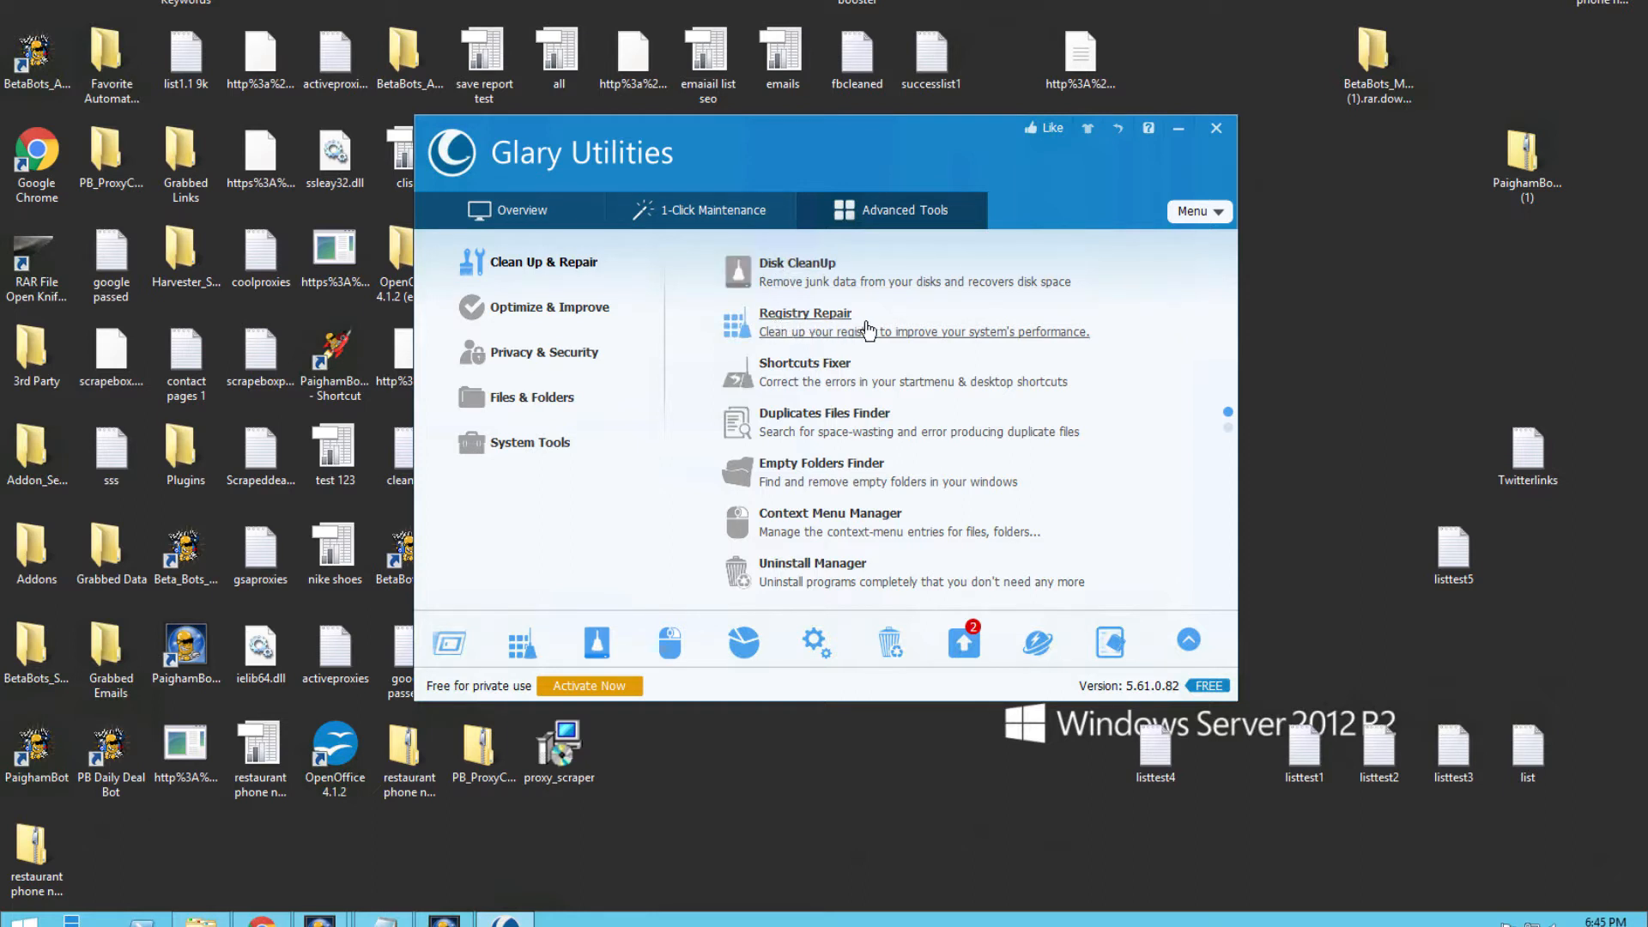
pyautogui.click(548, 306)
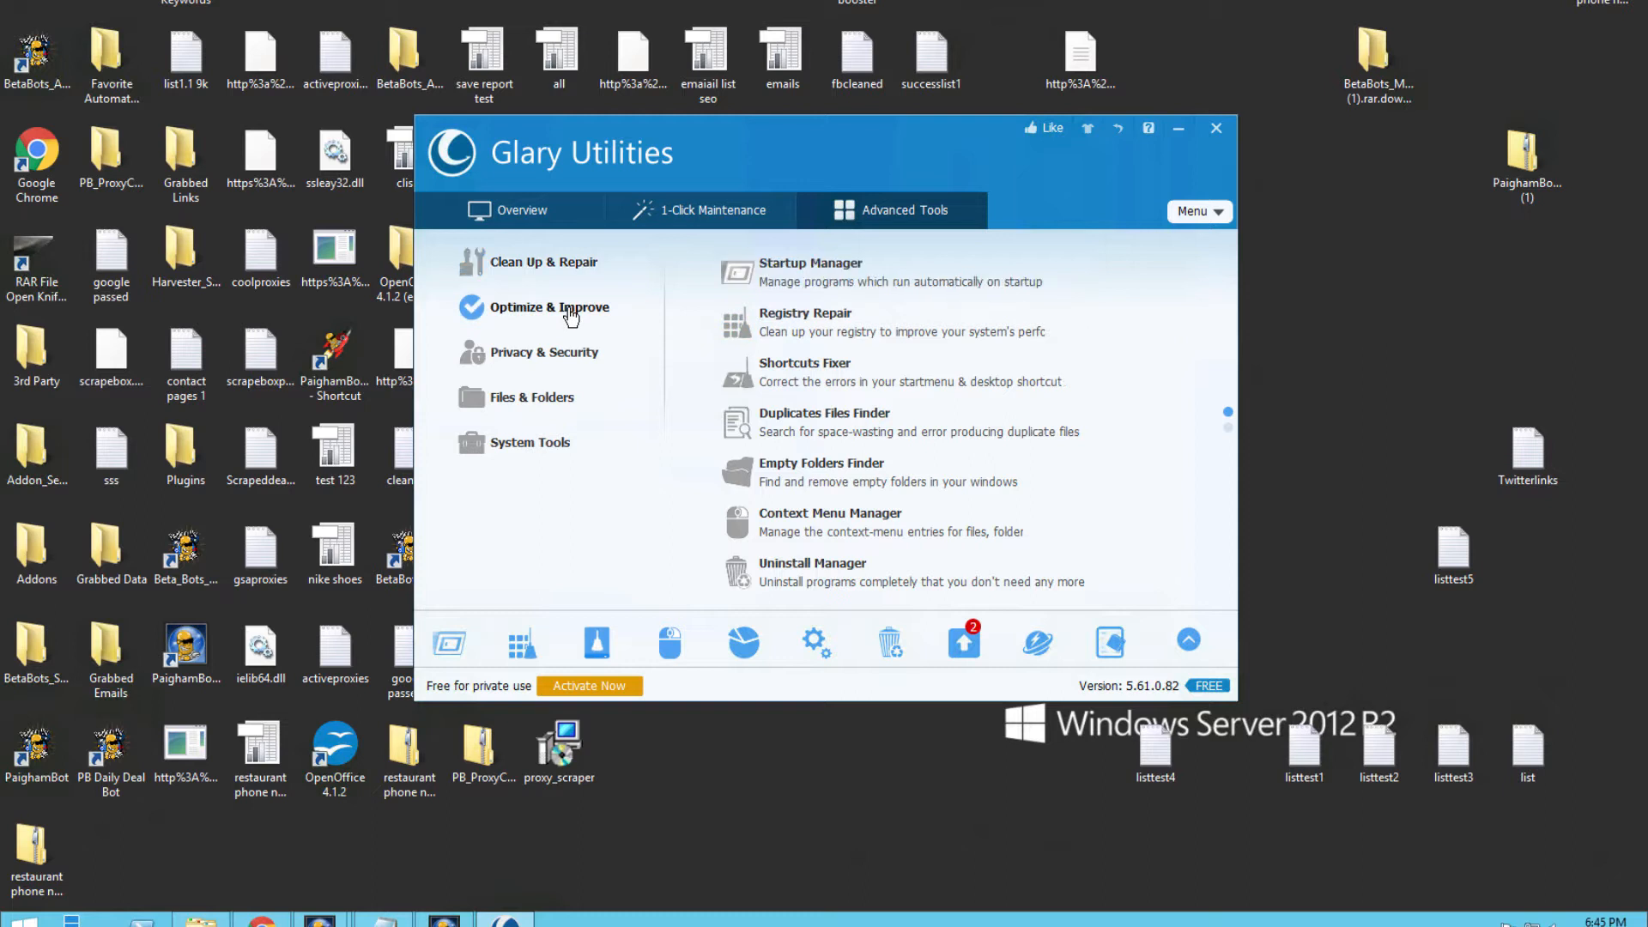
pyautogui.click(549, 307)
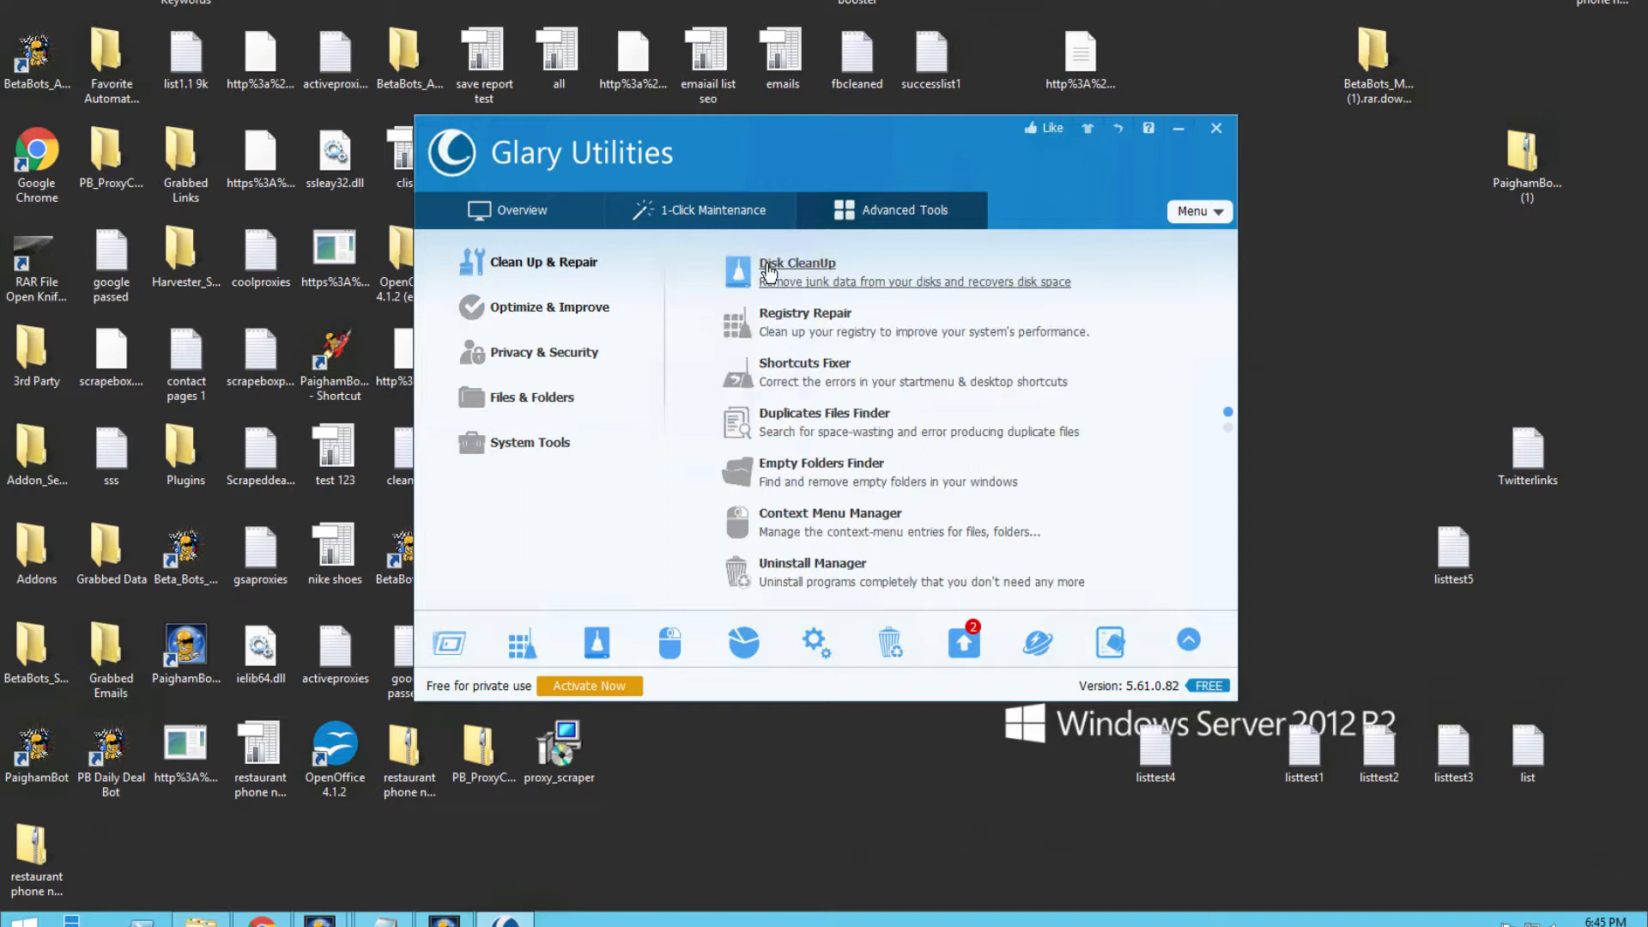
pyautogui.moveTo(780, 287)
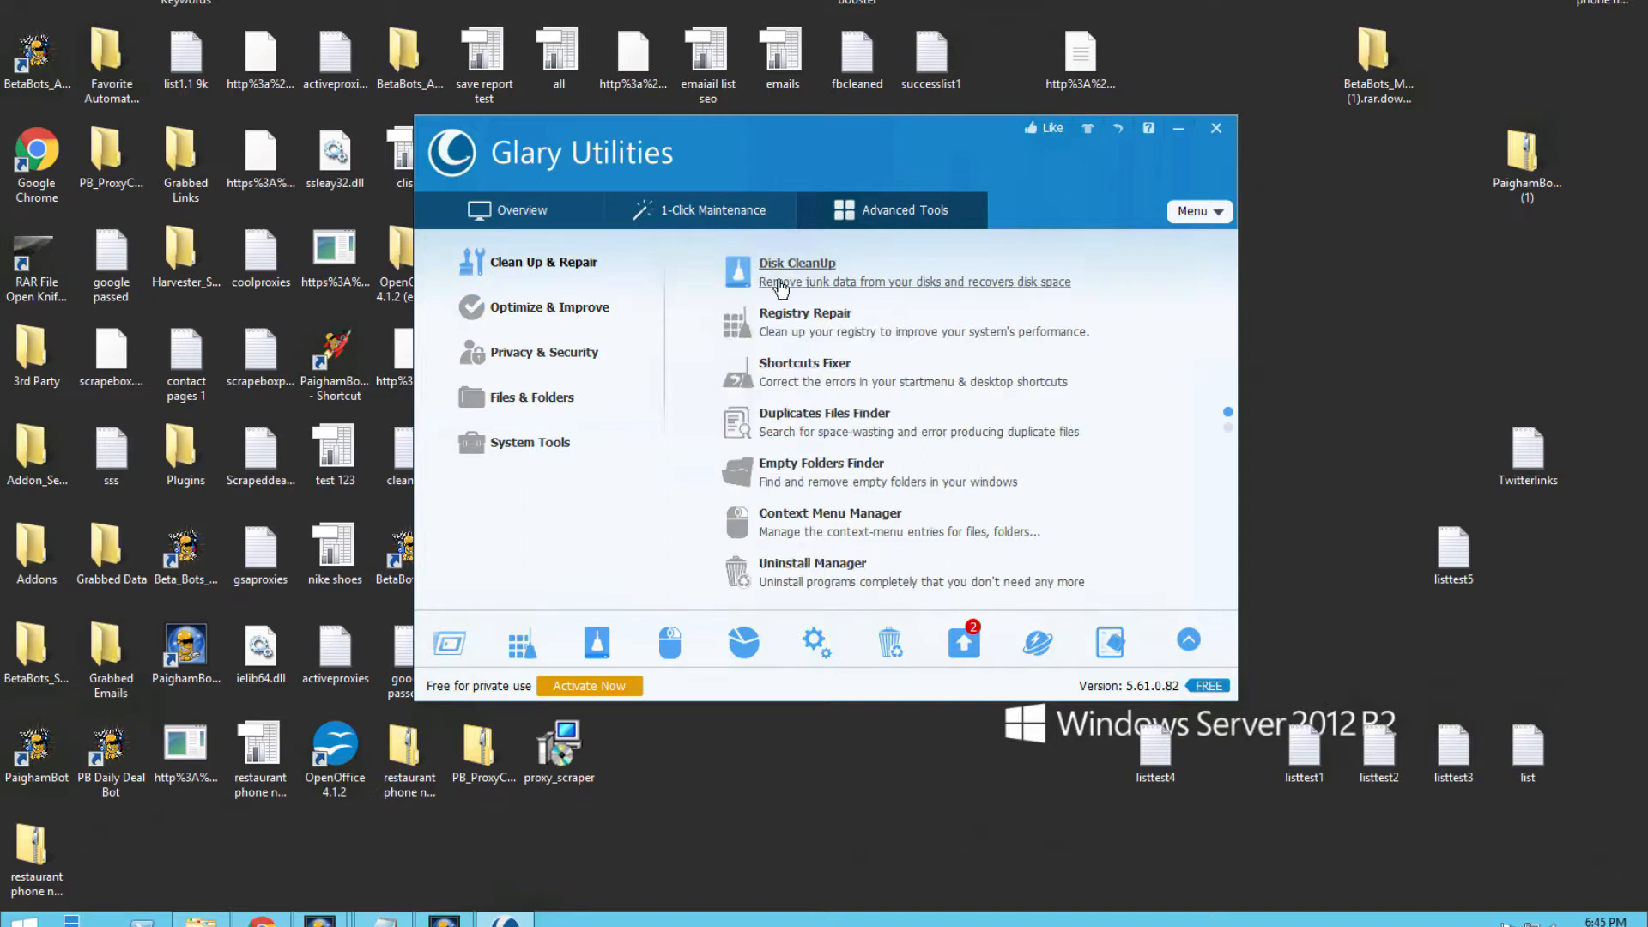
pyautogui.moveTo(624, 326)
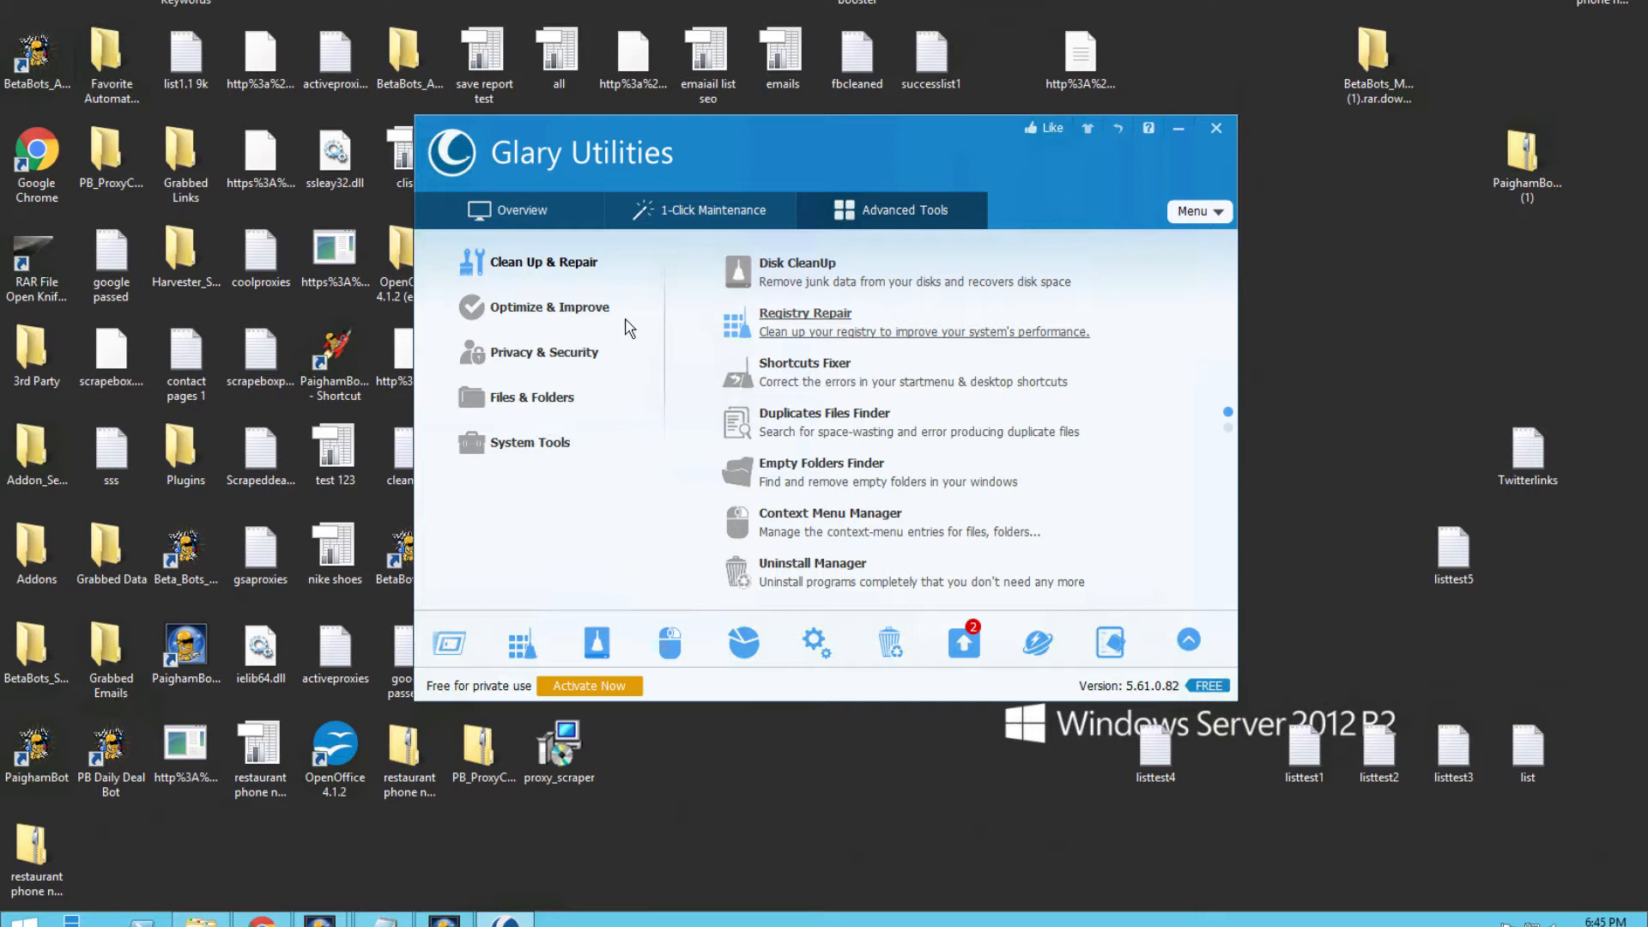
pyautogui.click(549, 305)
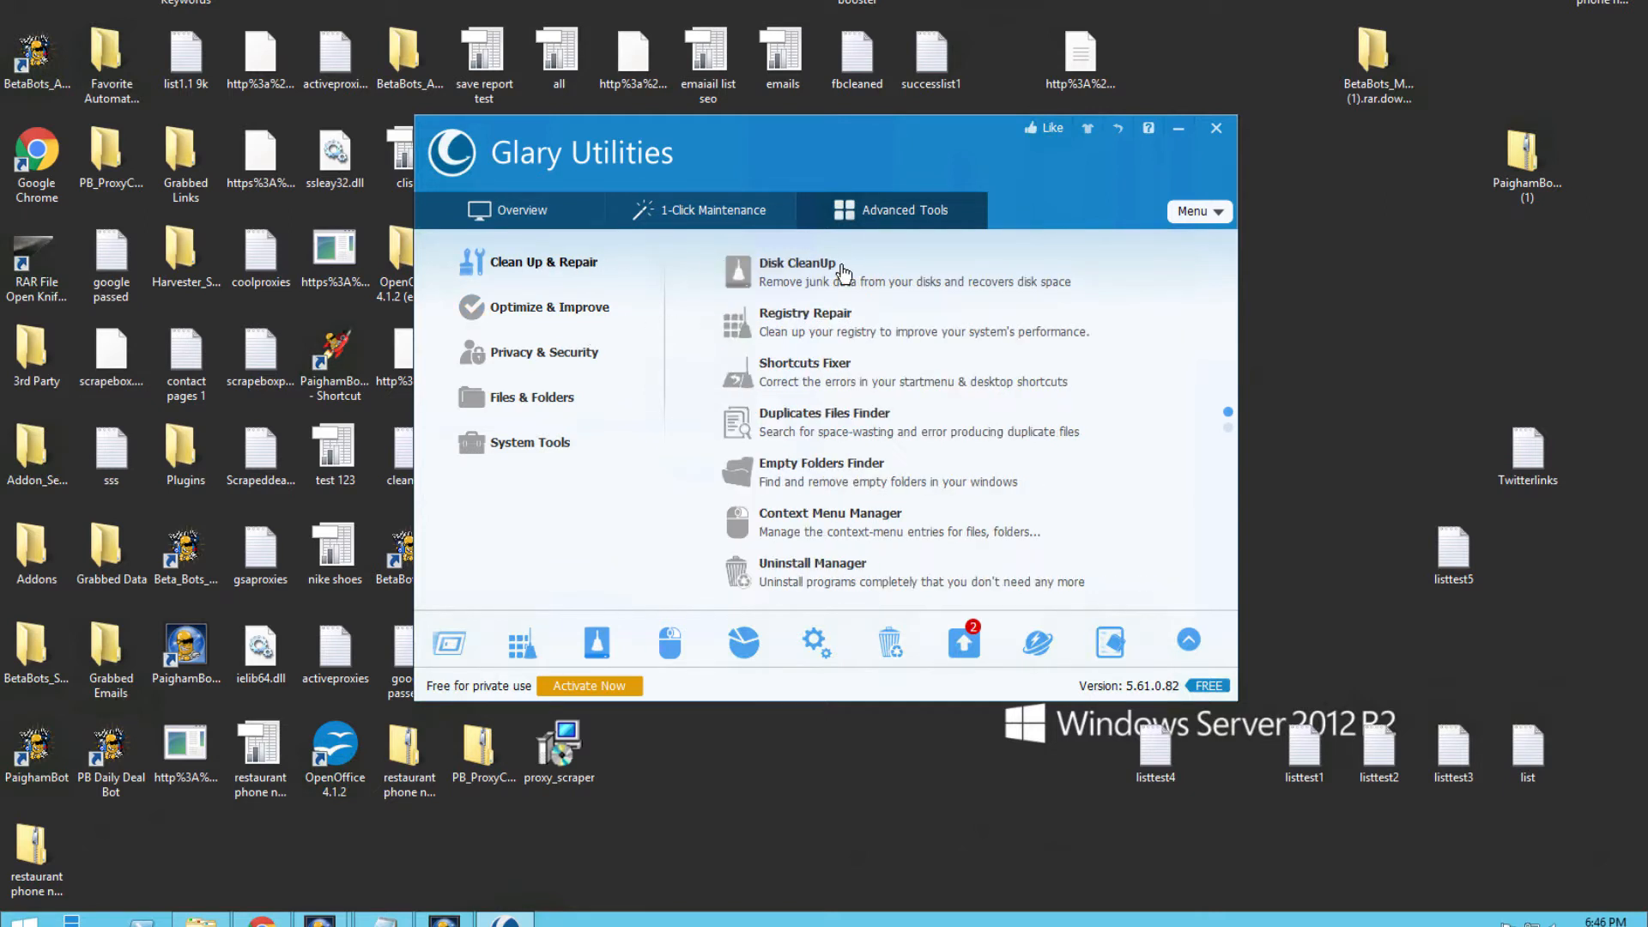
pyautogui.click(797, 262)
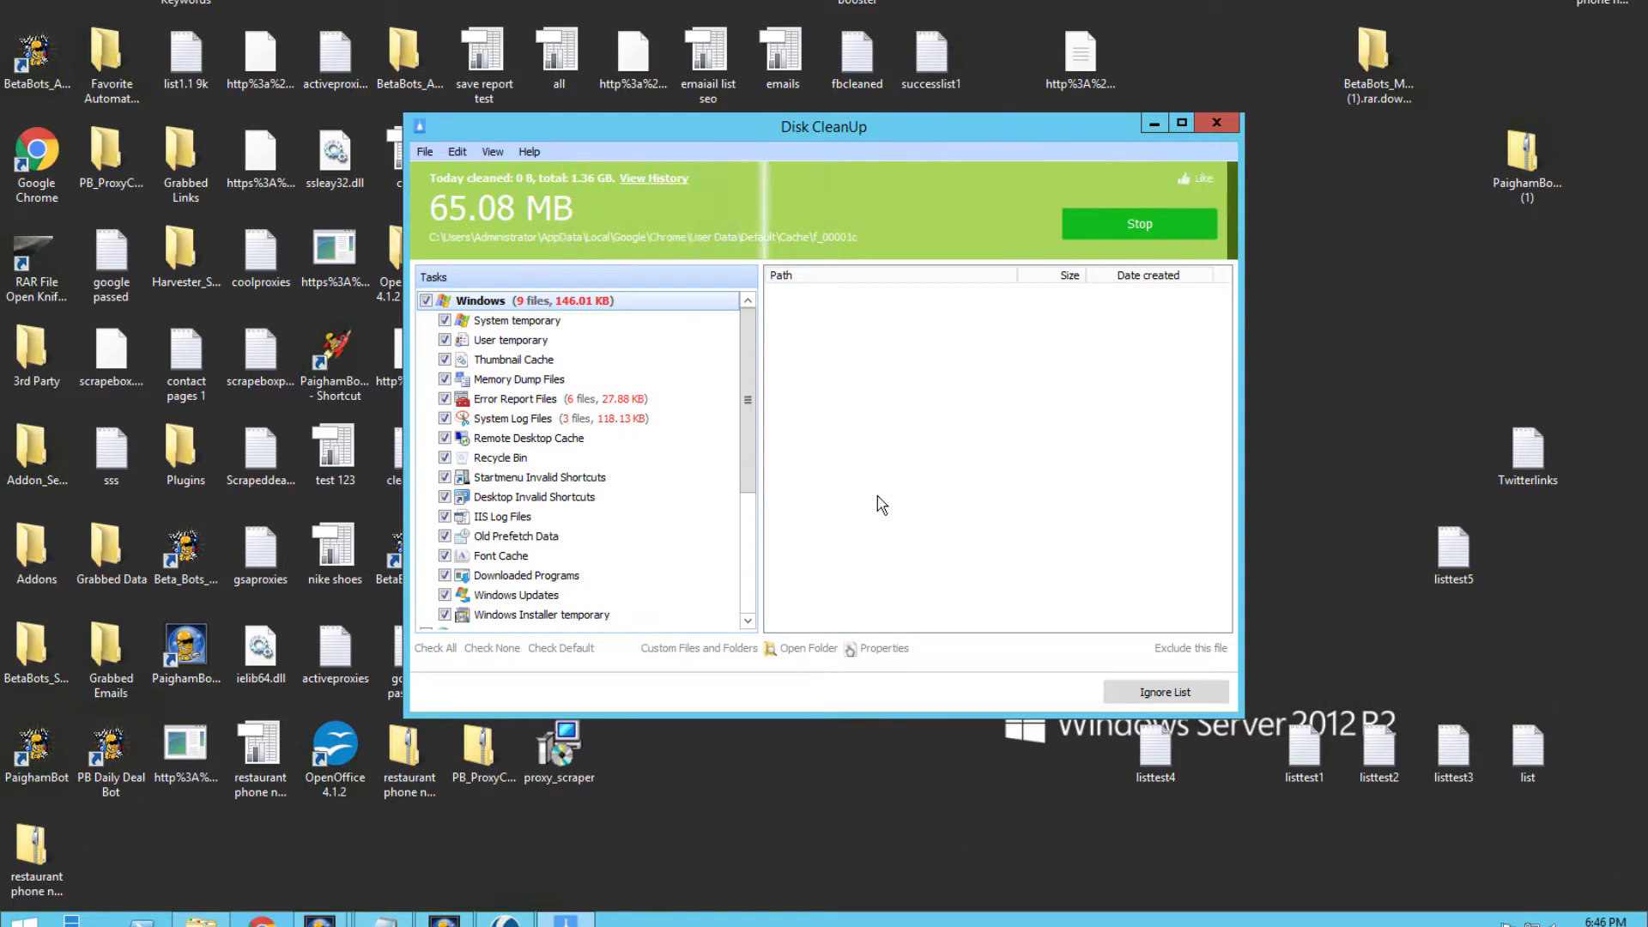
# Let the Disk CleanUp scan finish with 308 files totalling 65.08 MB found
pyautogui.click(1138, 223)
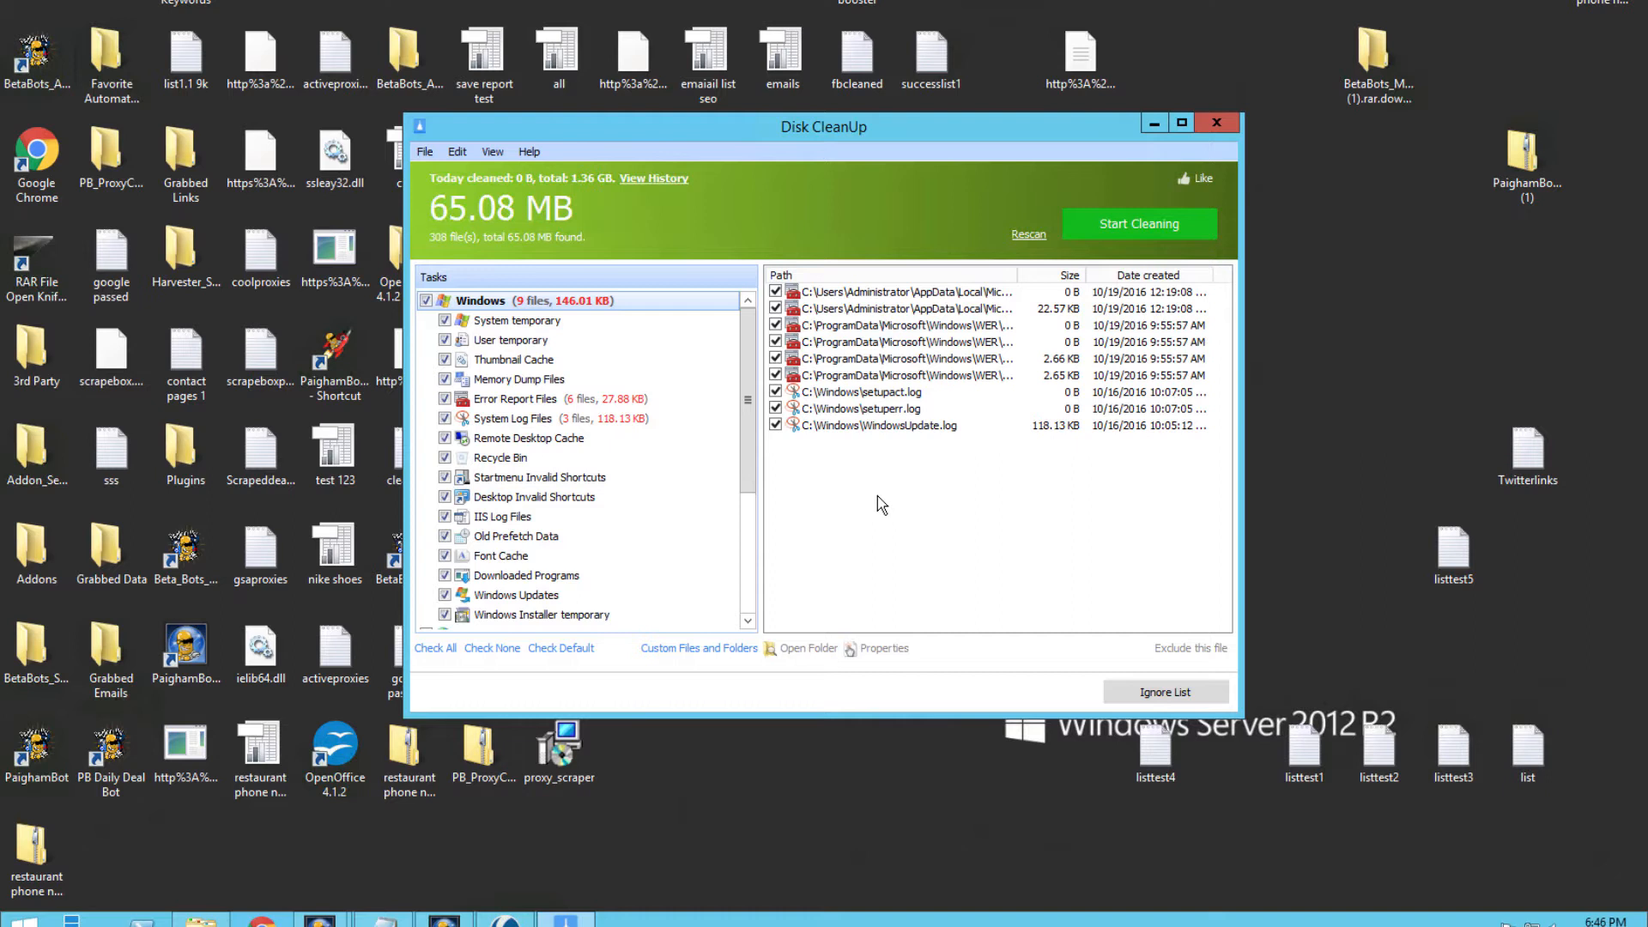
pyautogui.moveTo(649, 531)
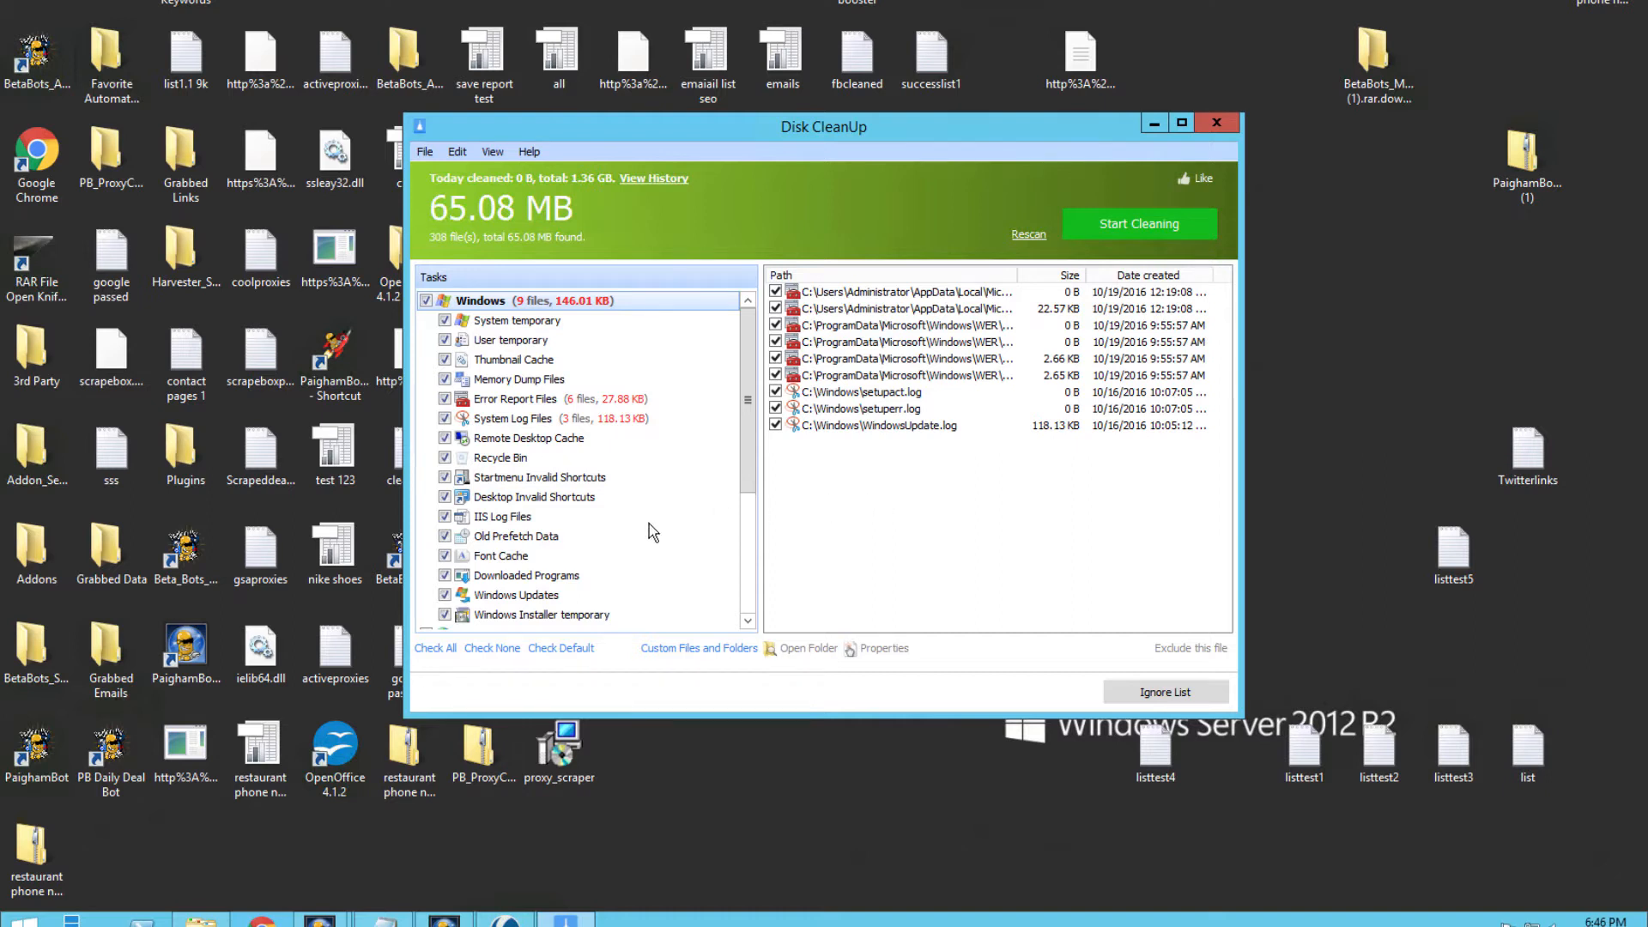
pyautogui.moveTo(772, 331)
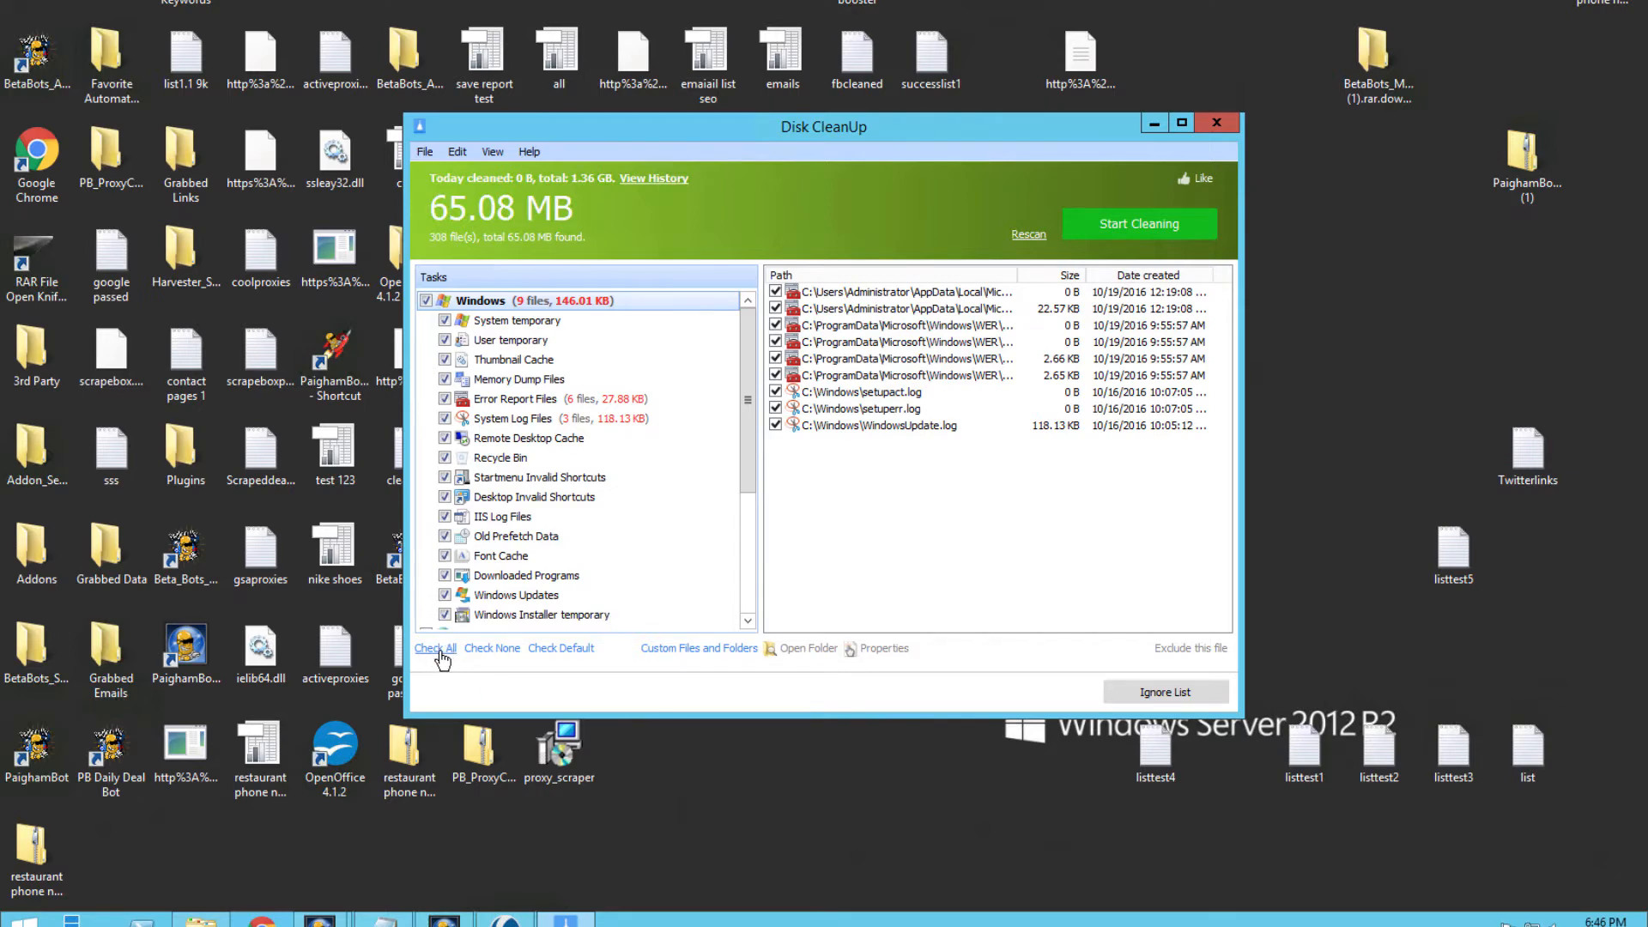
pyautogui.moveTo(515, 546)
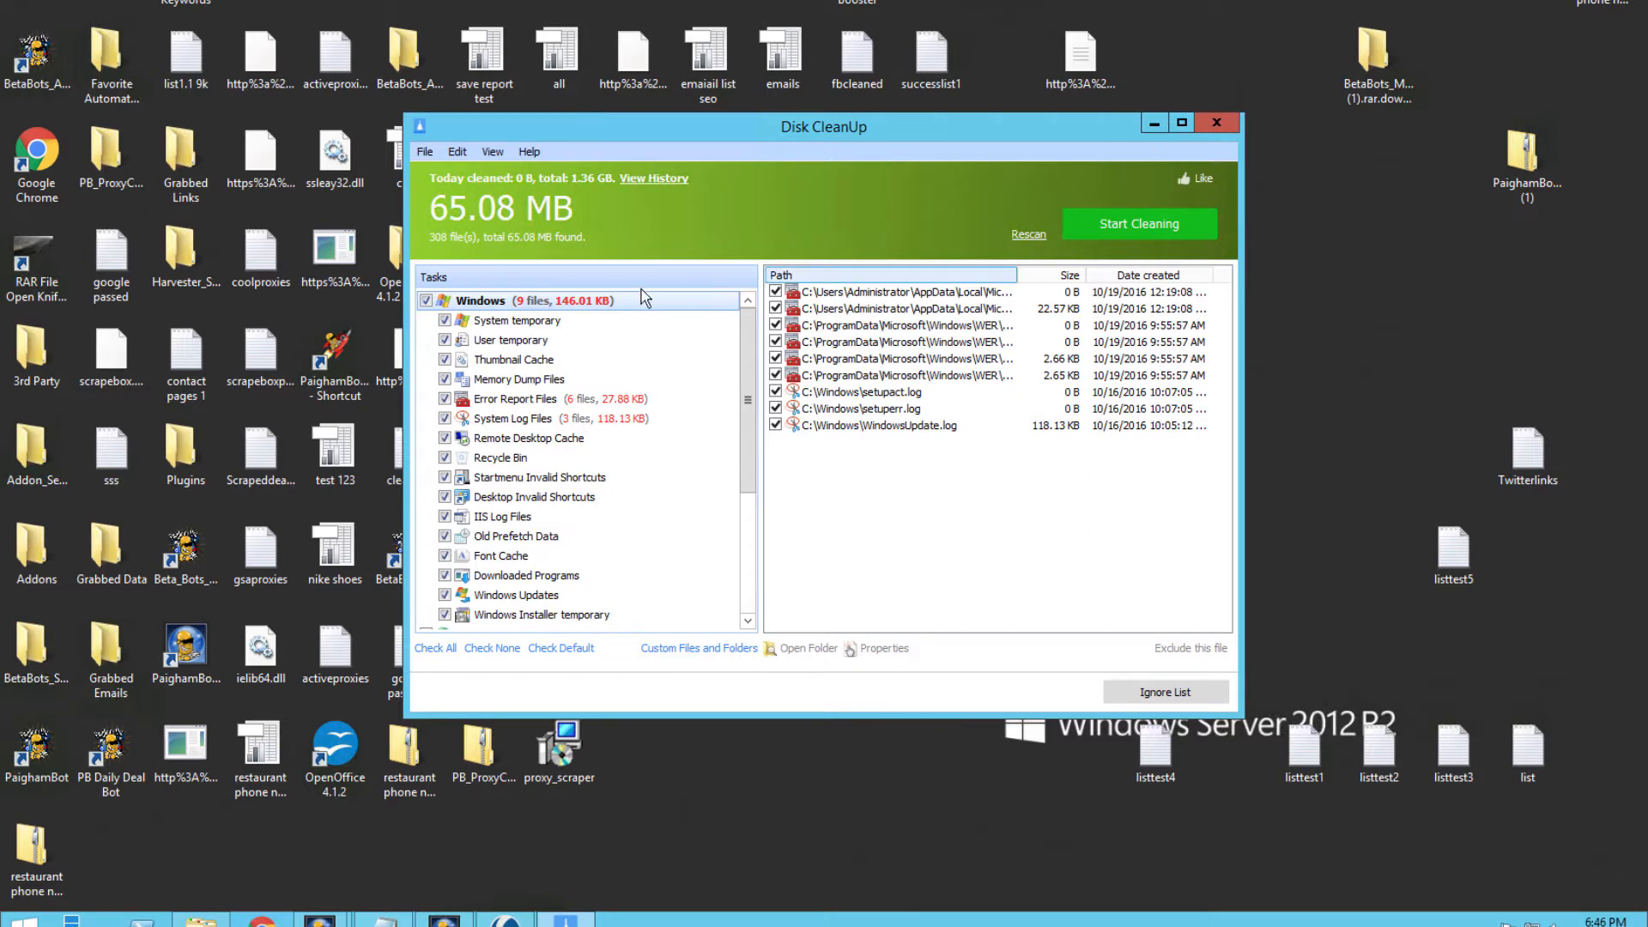
pyautogui.moveTo(793, 249)
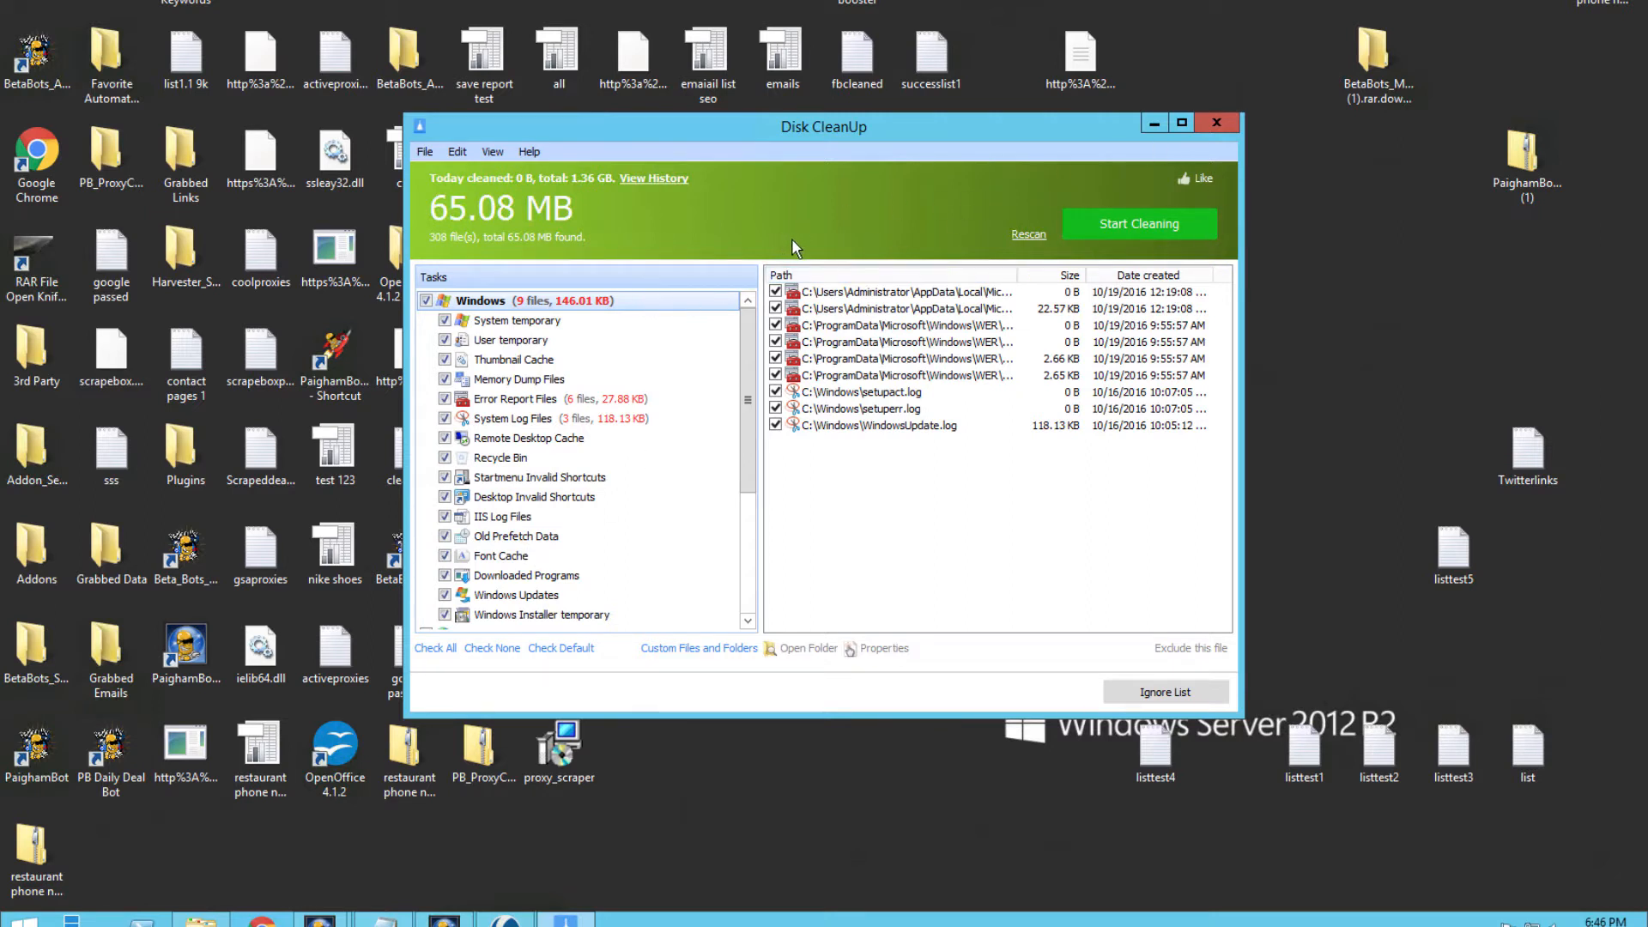
pyautogui.moveTo(1155, 233)
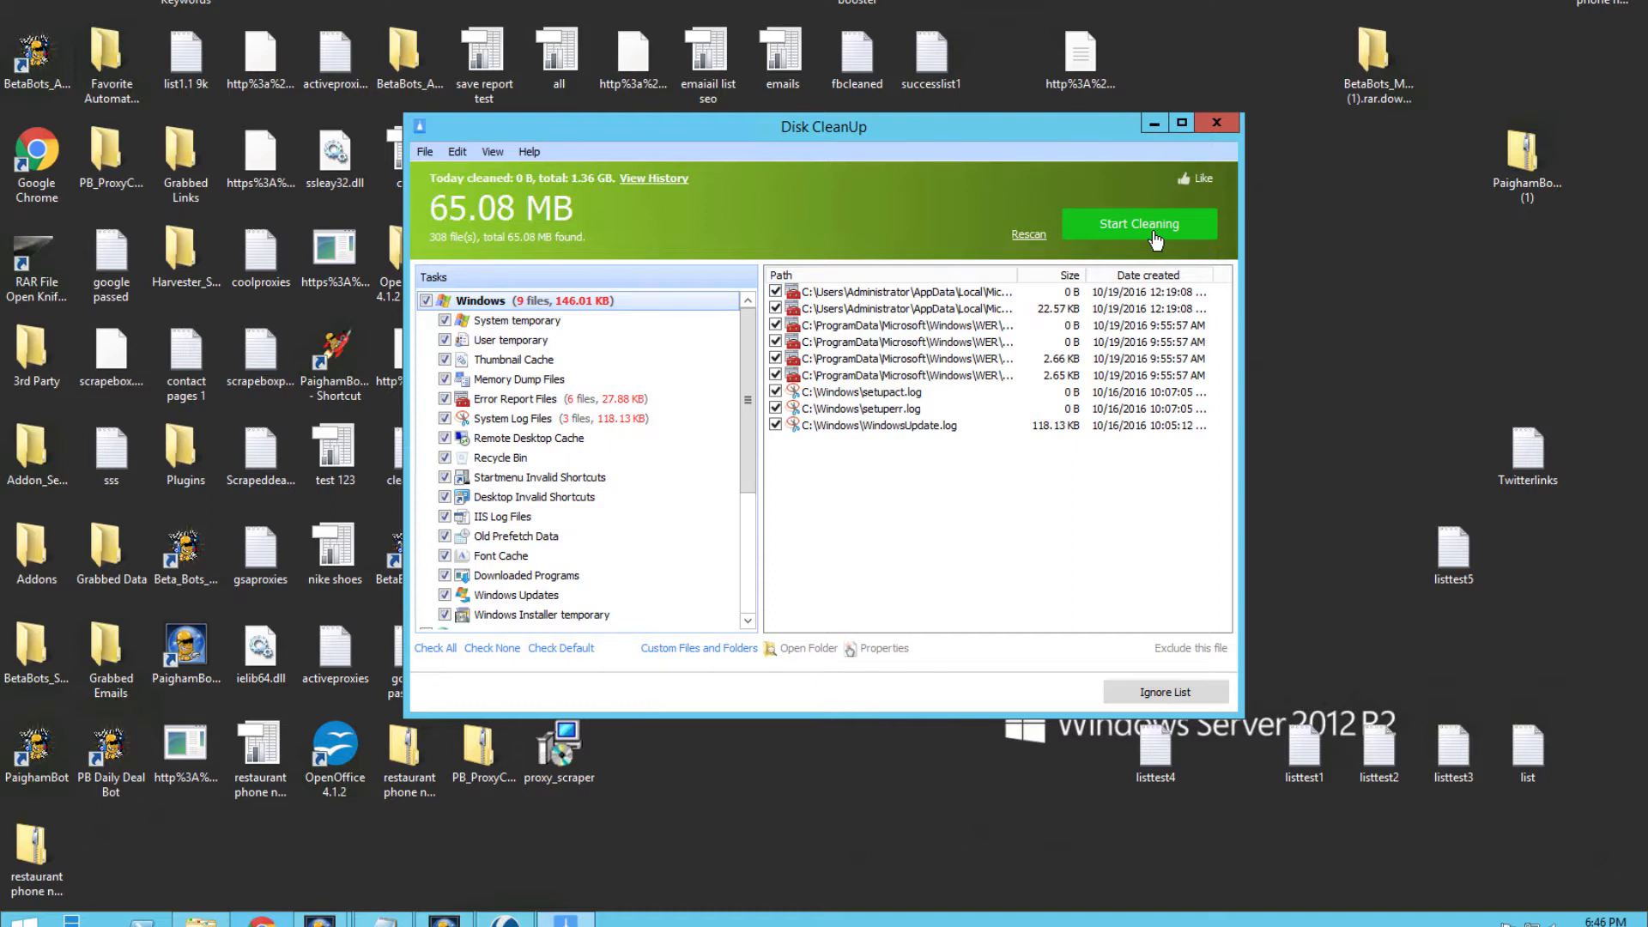
# Delete the 308 junk files, recovering 65.08 MB, and close Disk CleanUp
pyautogui.click(1138, 223)
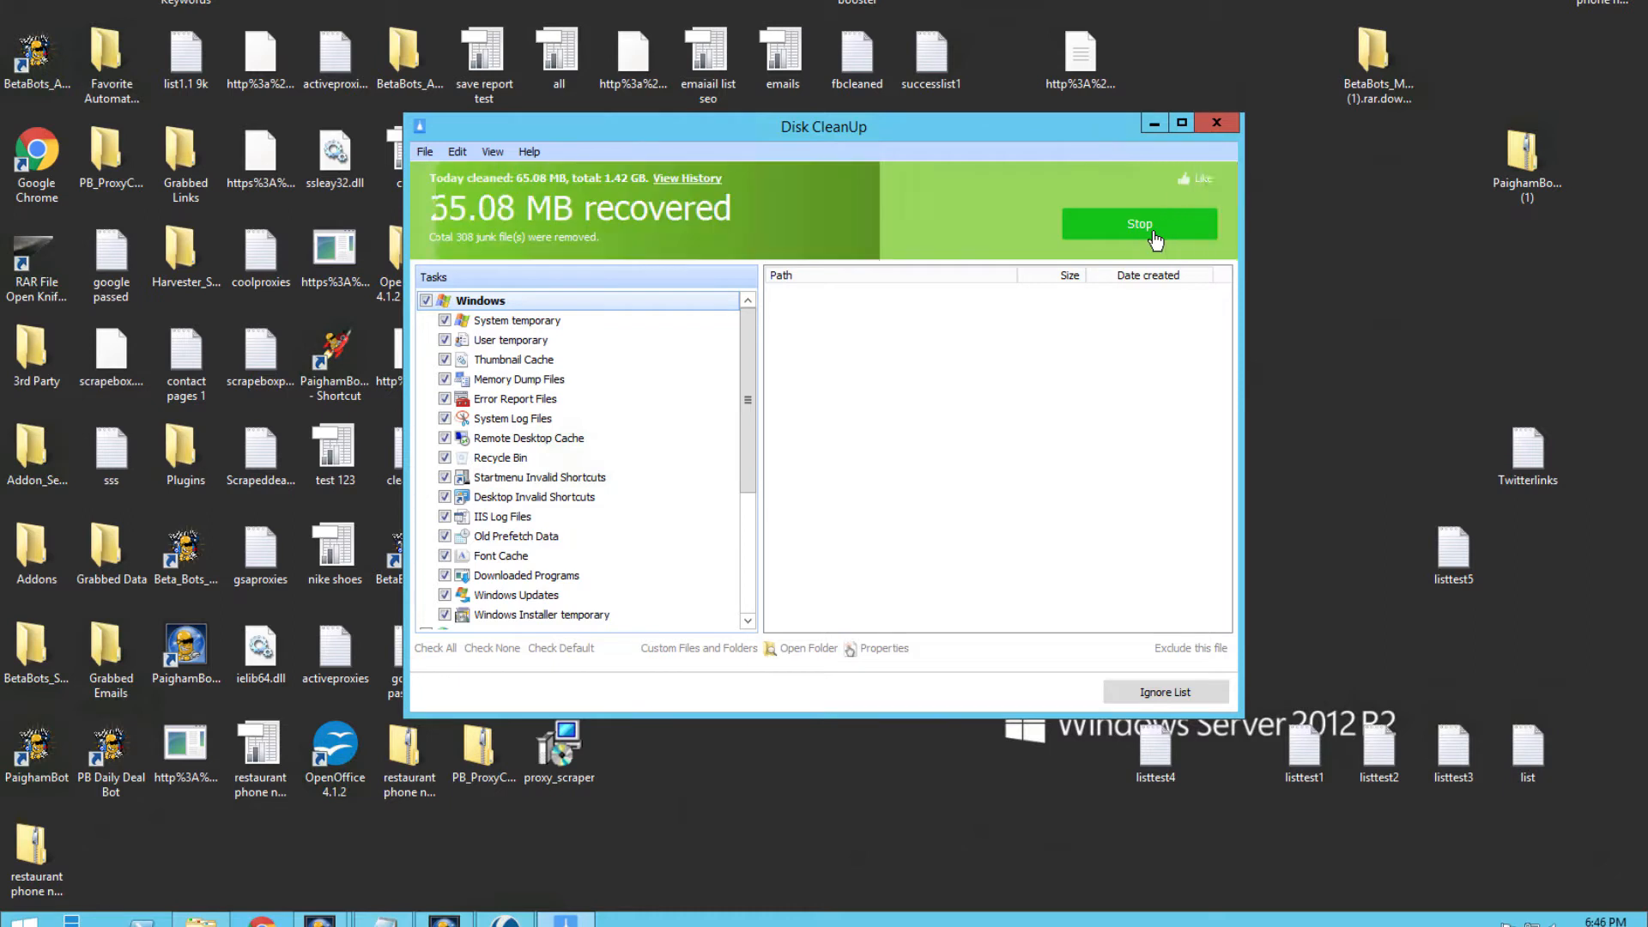
pyautogui.click(1138, 224)
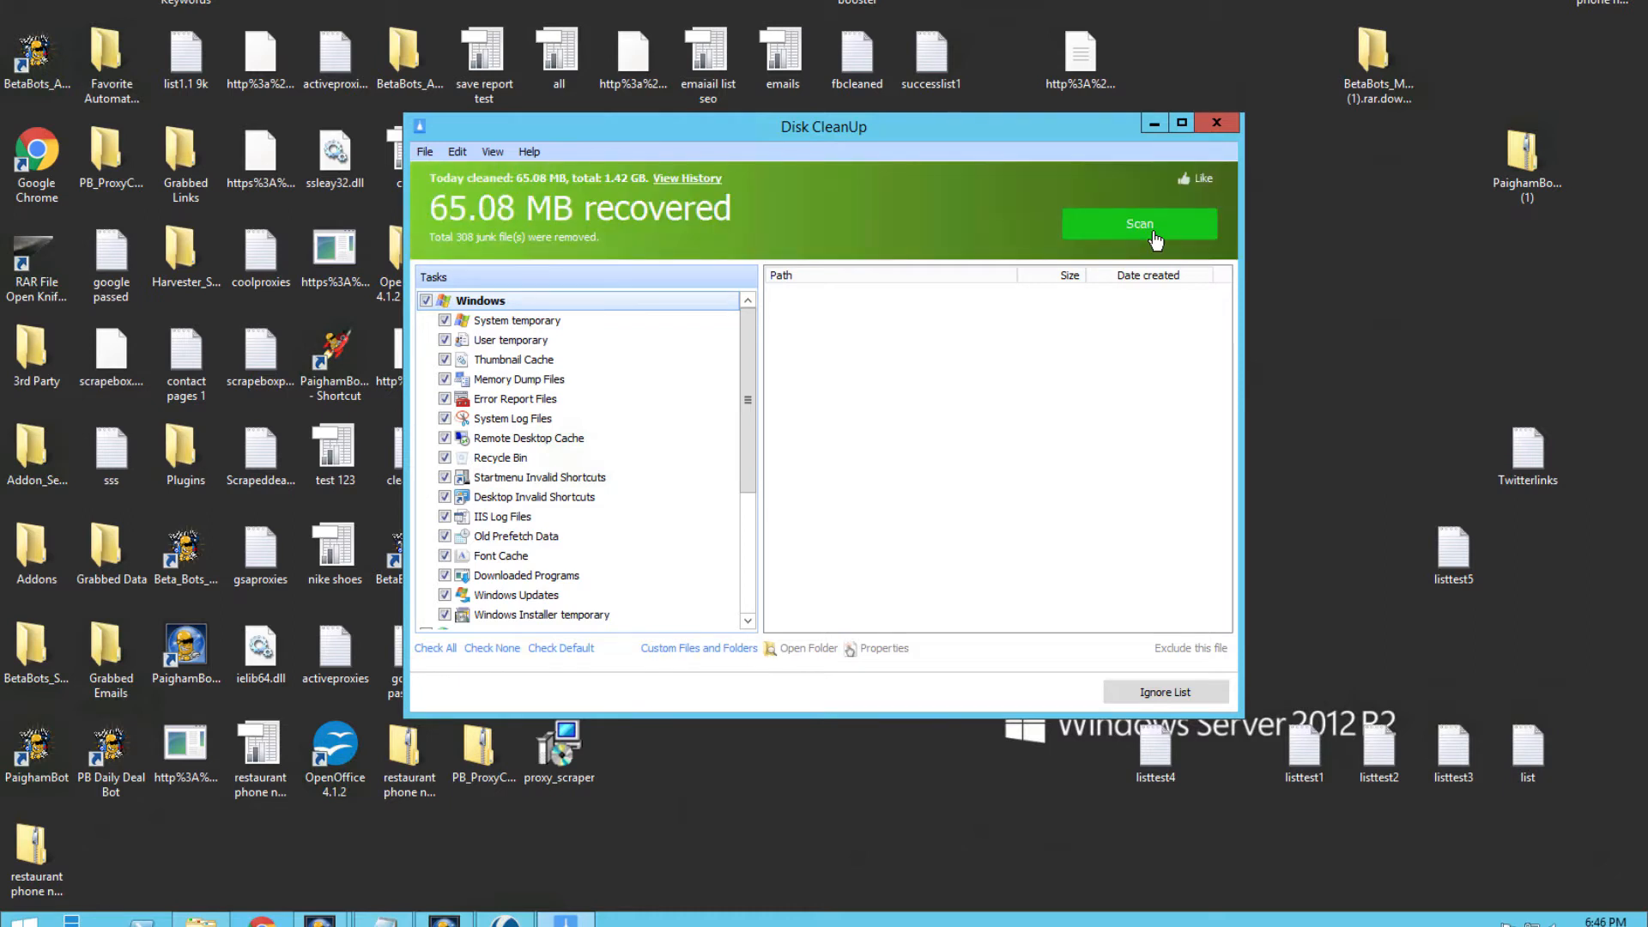
pyautogui.moveTo(1268, 145)
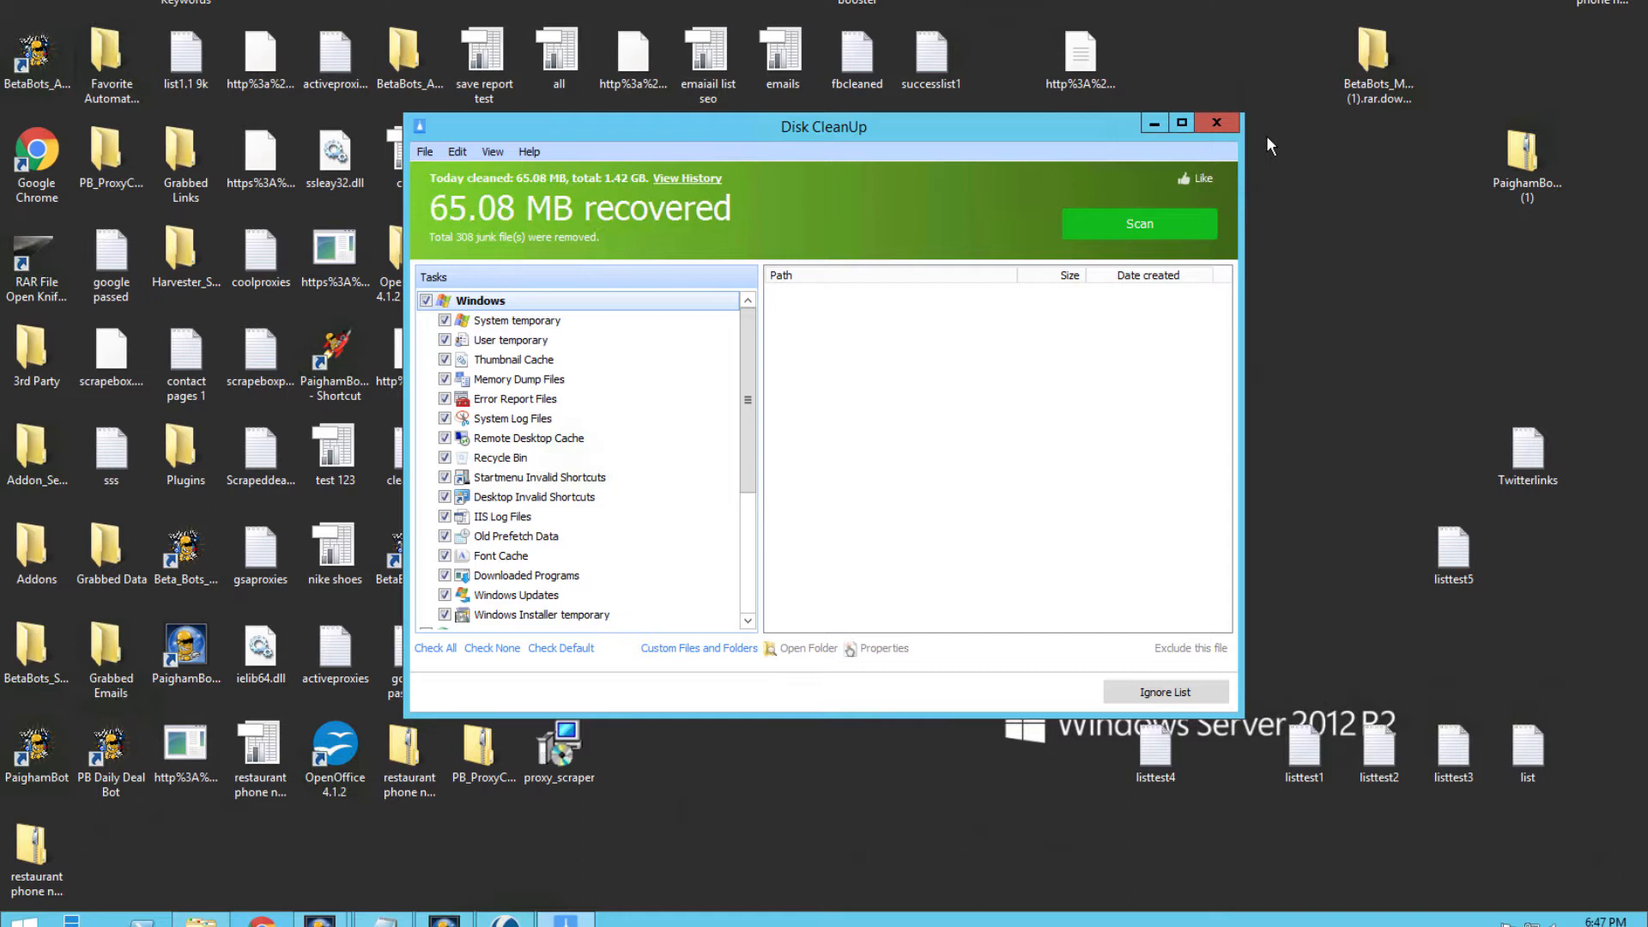
pyautogui.click(1138, 223)
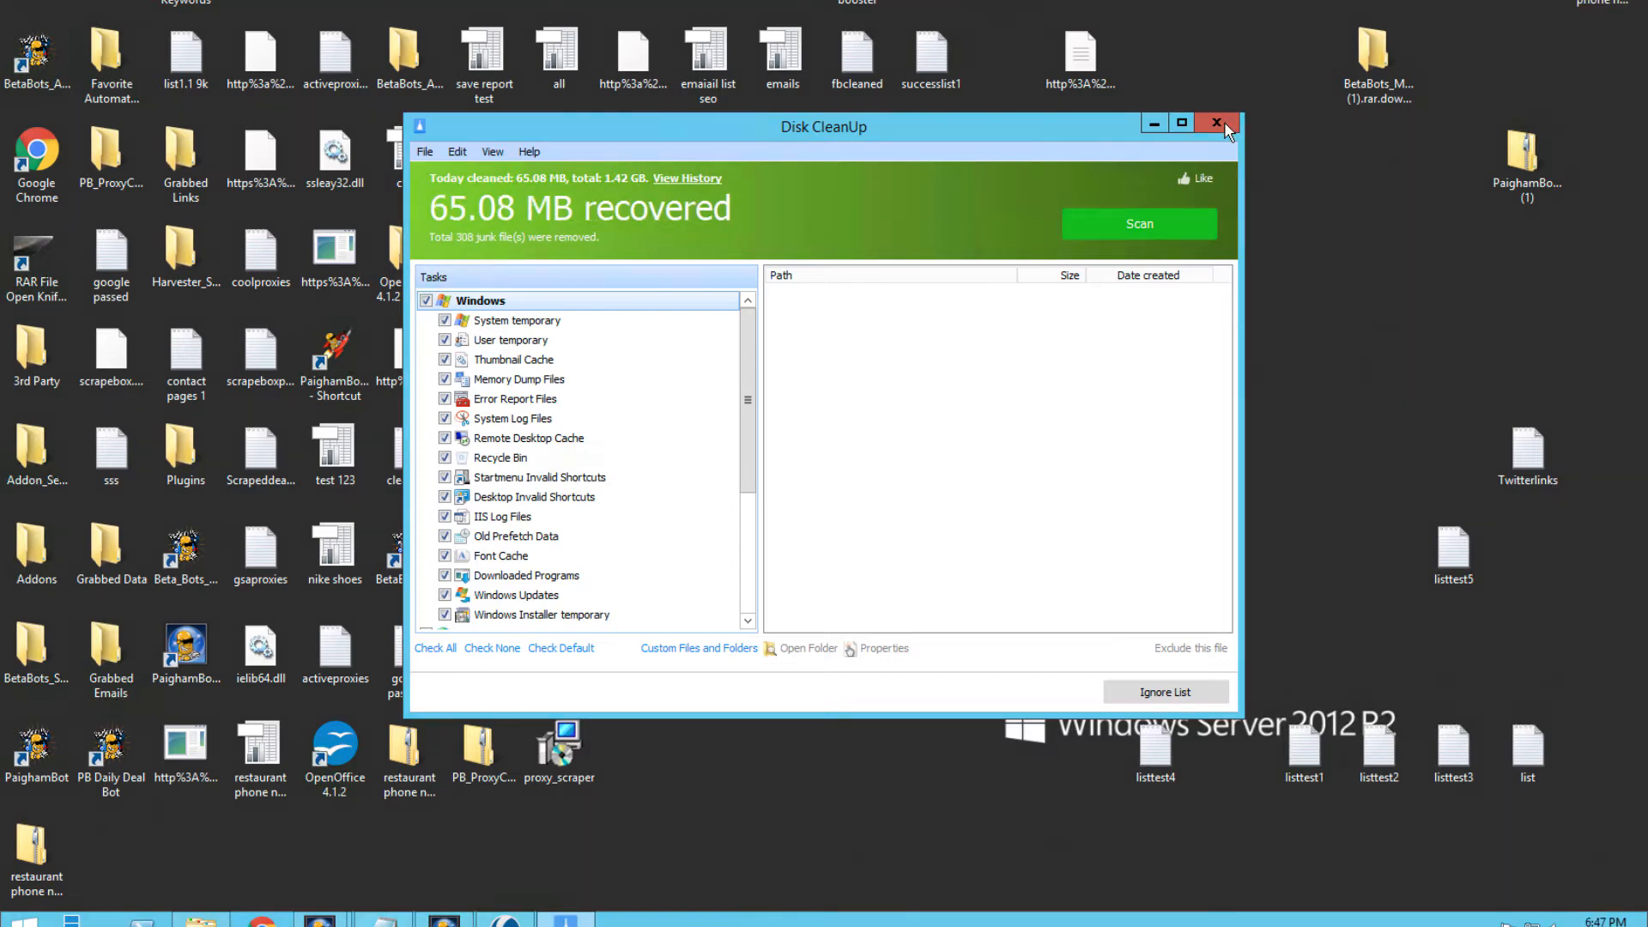
pyautogui.click(1216, 122)
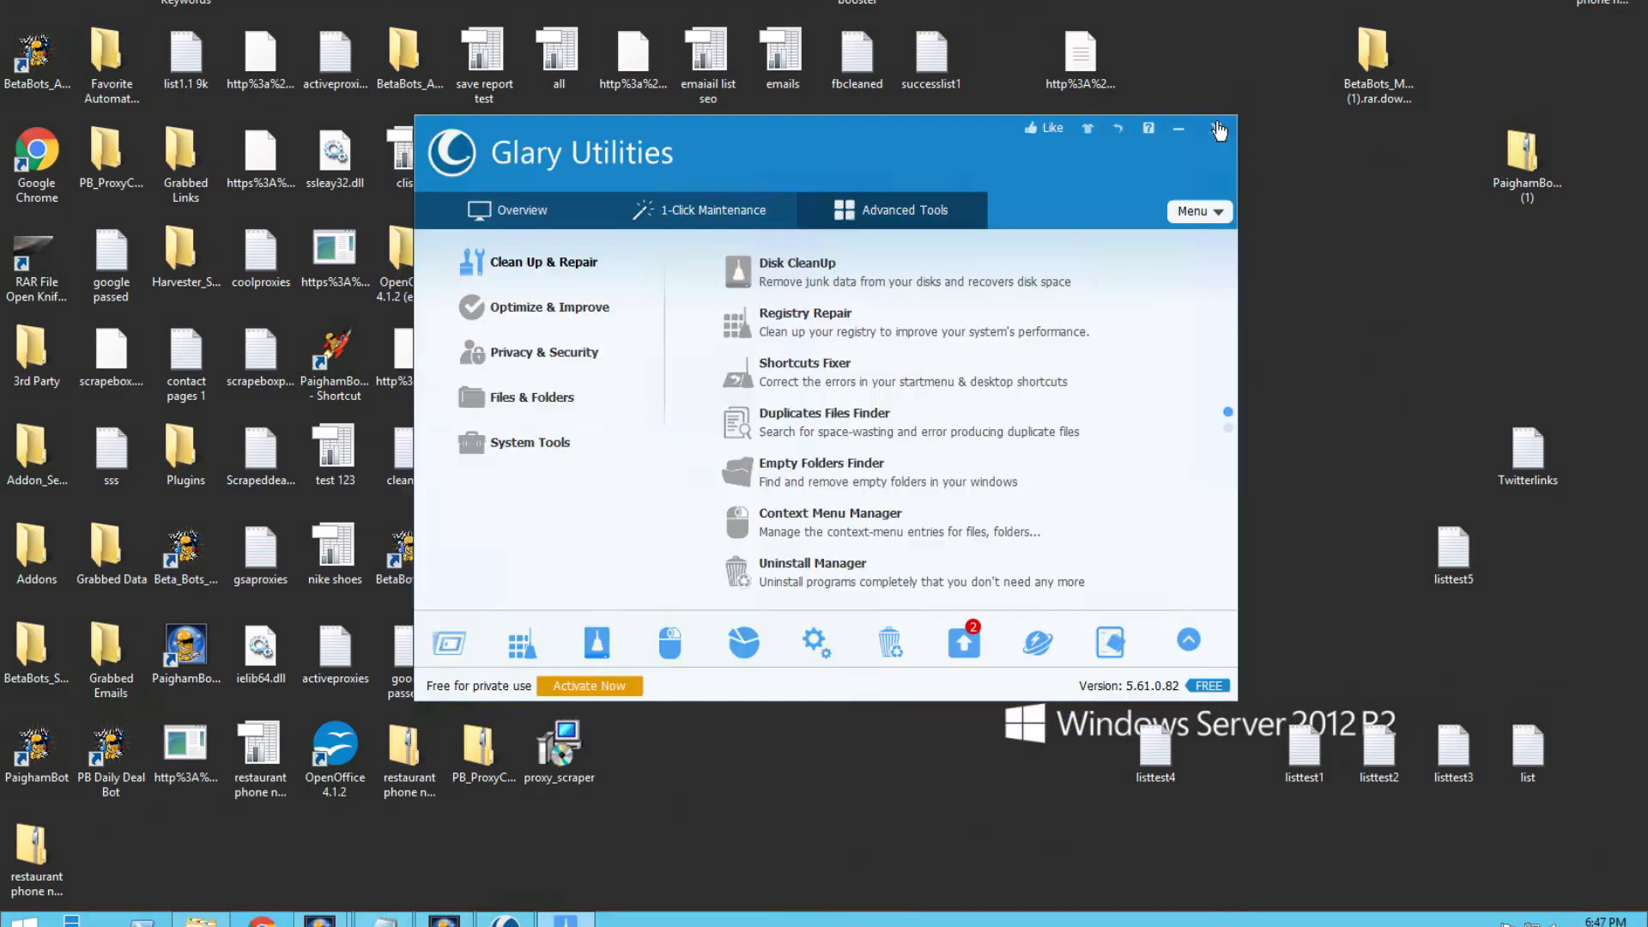
# Run Registry Repair, confirm it finds no problems, and close its window
pyautogui.click(805, 321)
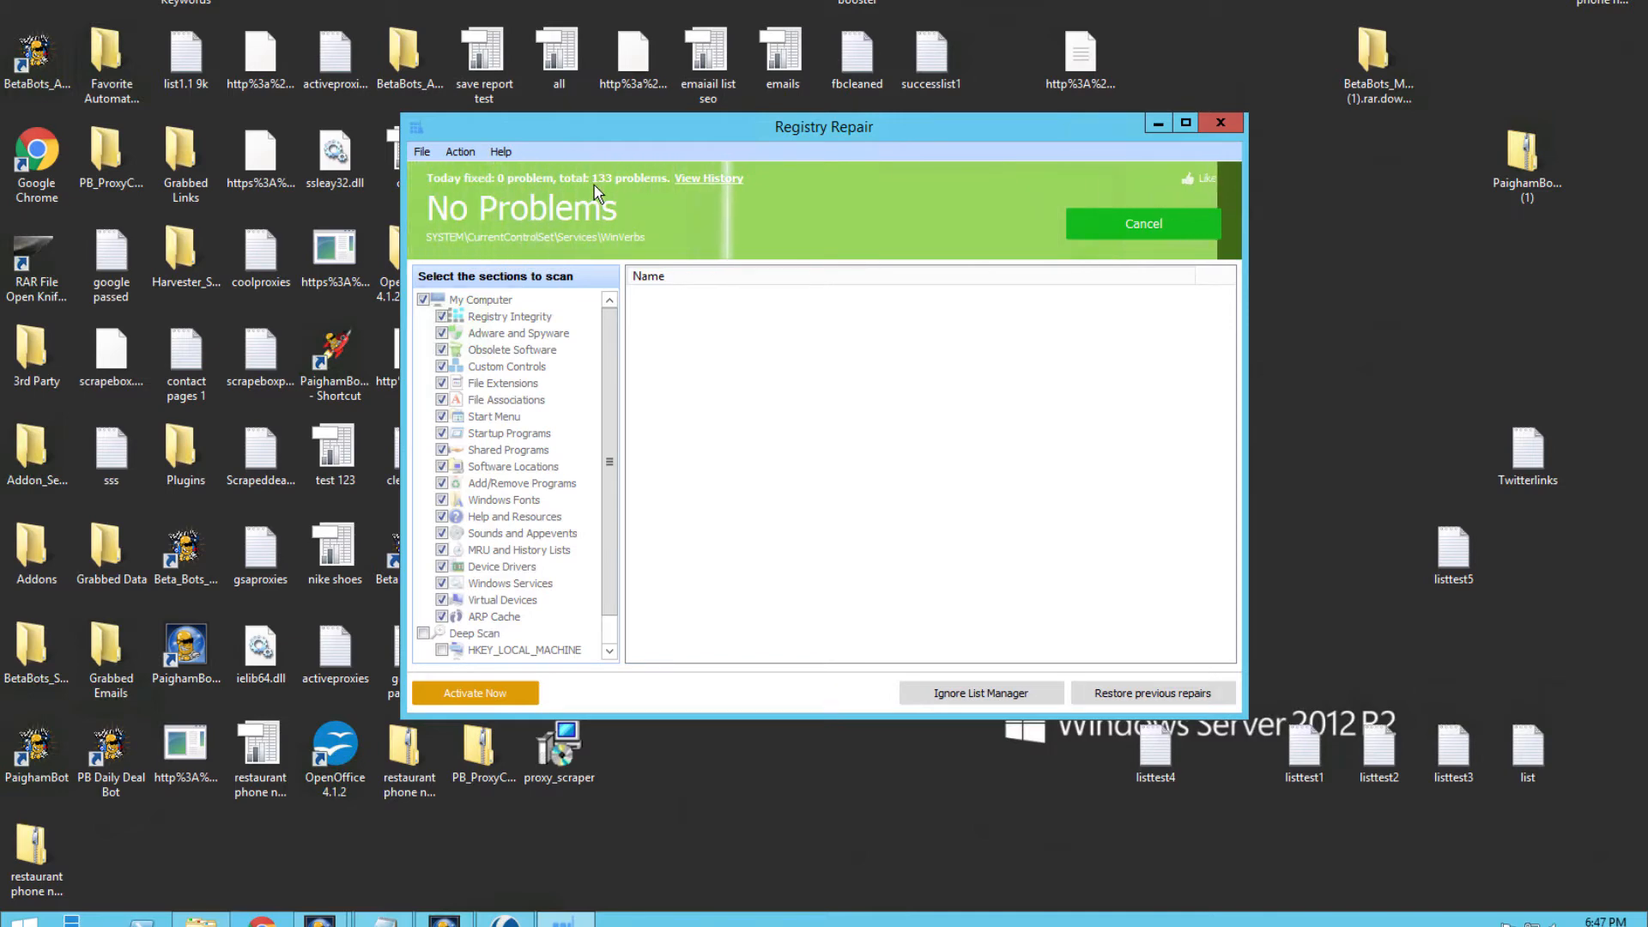
pyautogui.click(1142, 223)
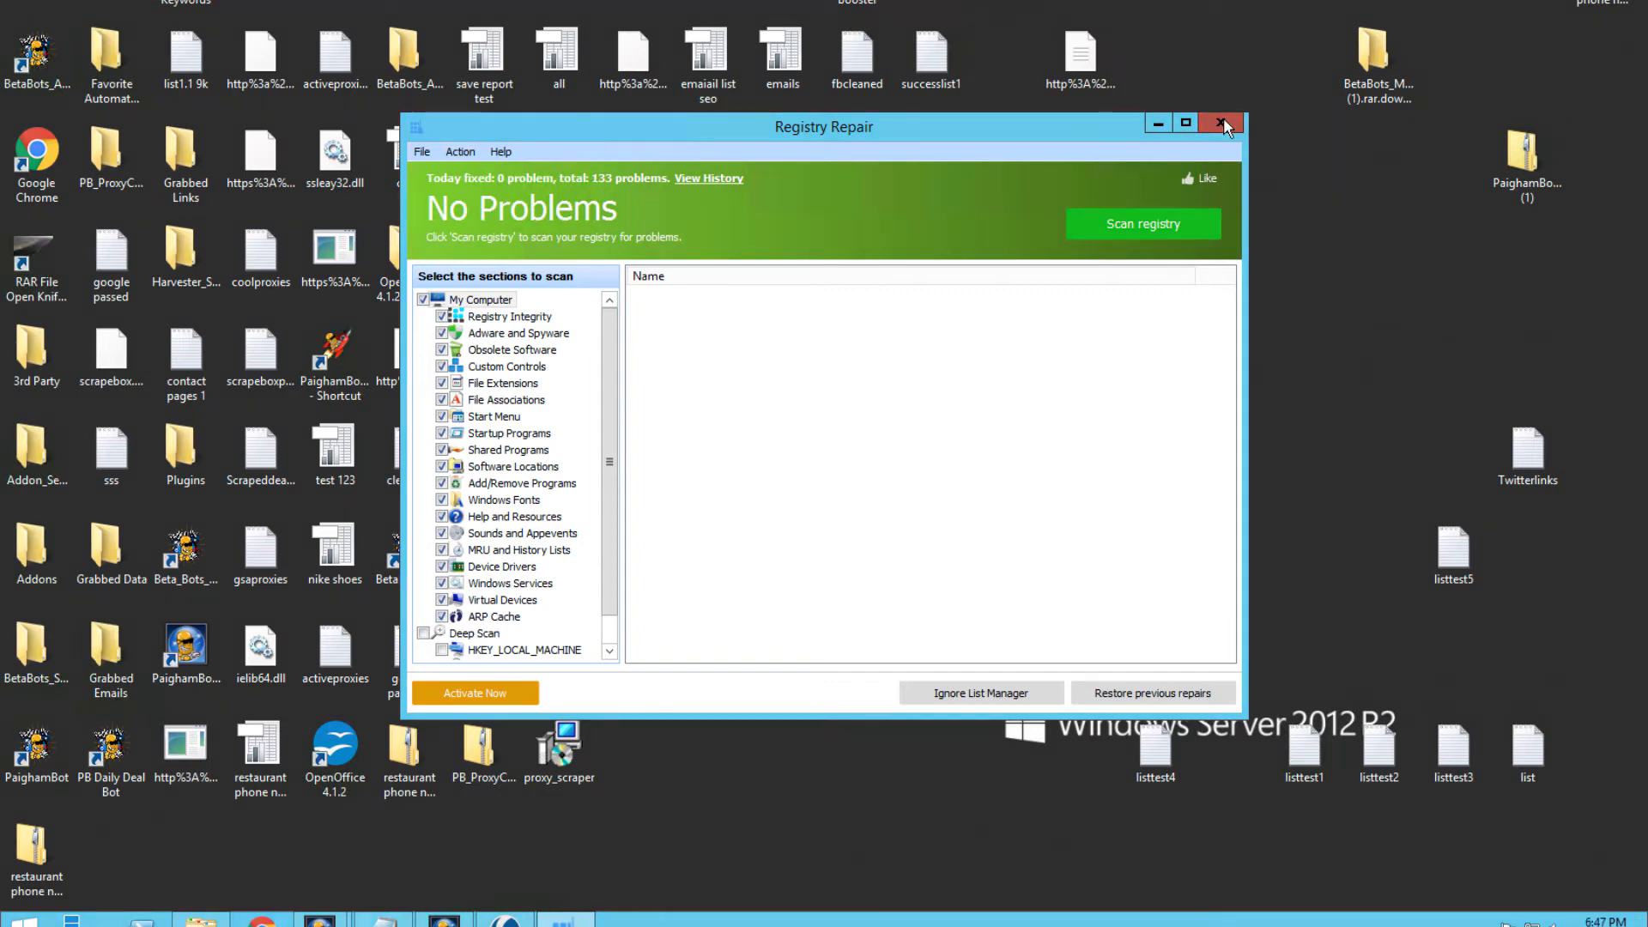
pyautogui.click(1219, 123)
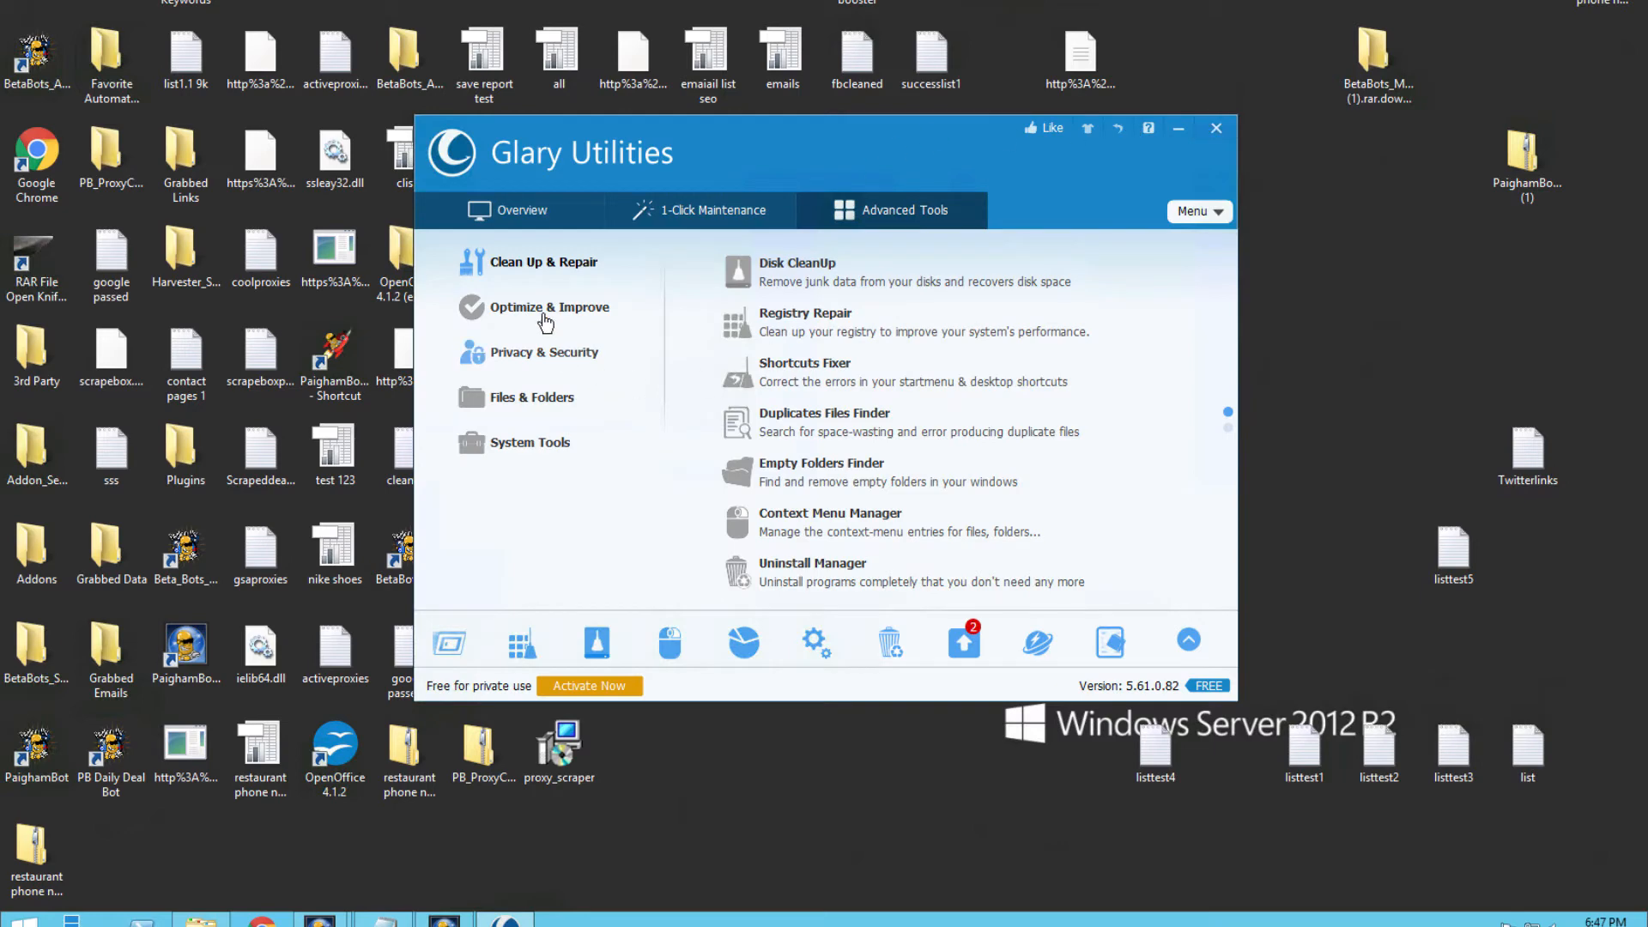
# Open Disk Defrag from Optimize & Improve and analyze drive C: (4.12% fragmented)
pyautogui.click(549, 307)
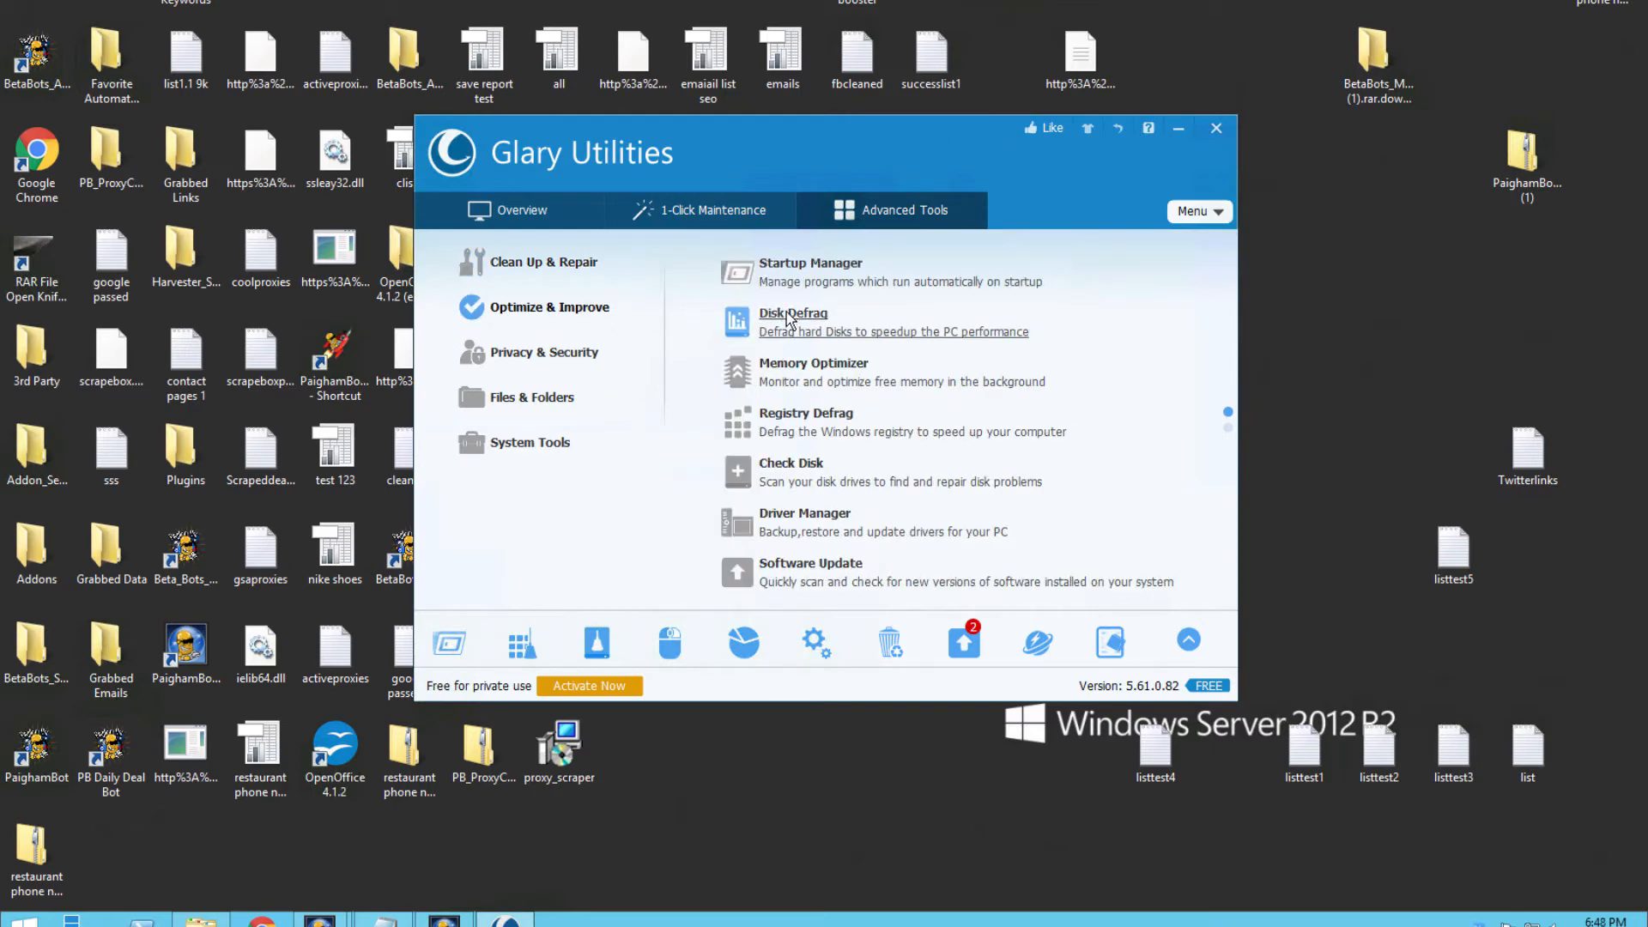
pyautogui.click(792, 322)
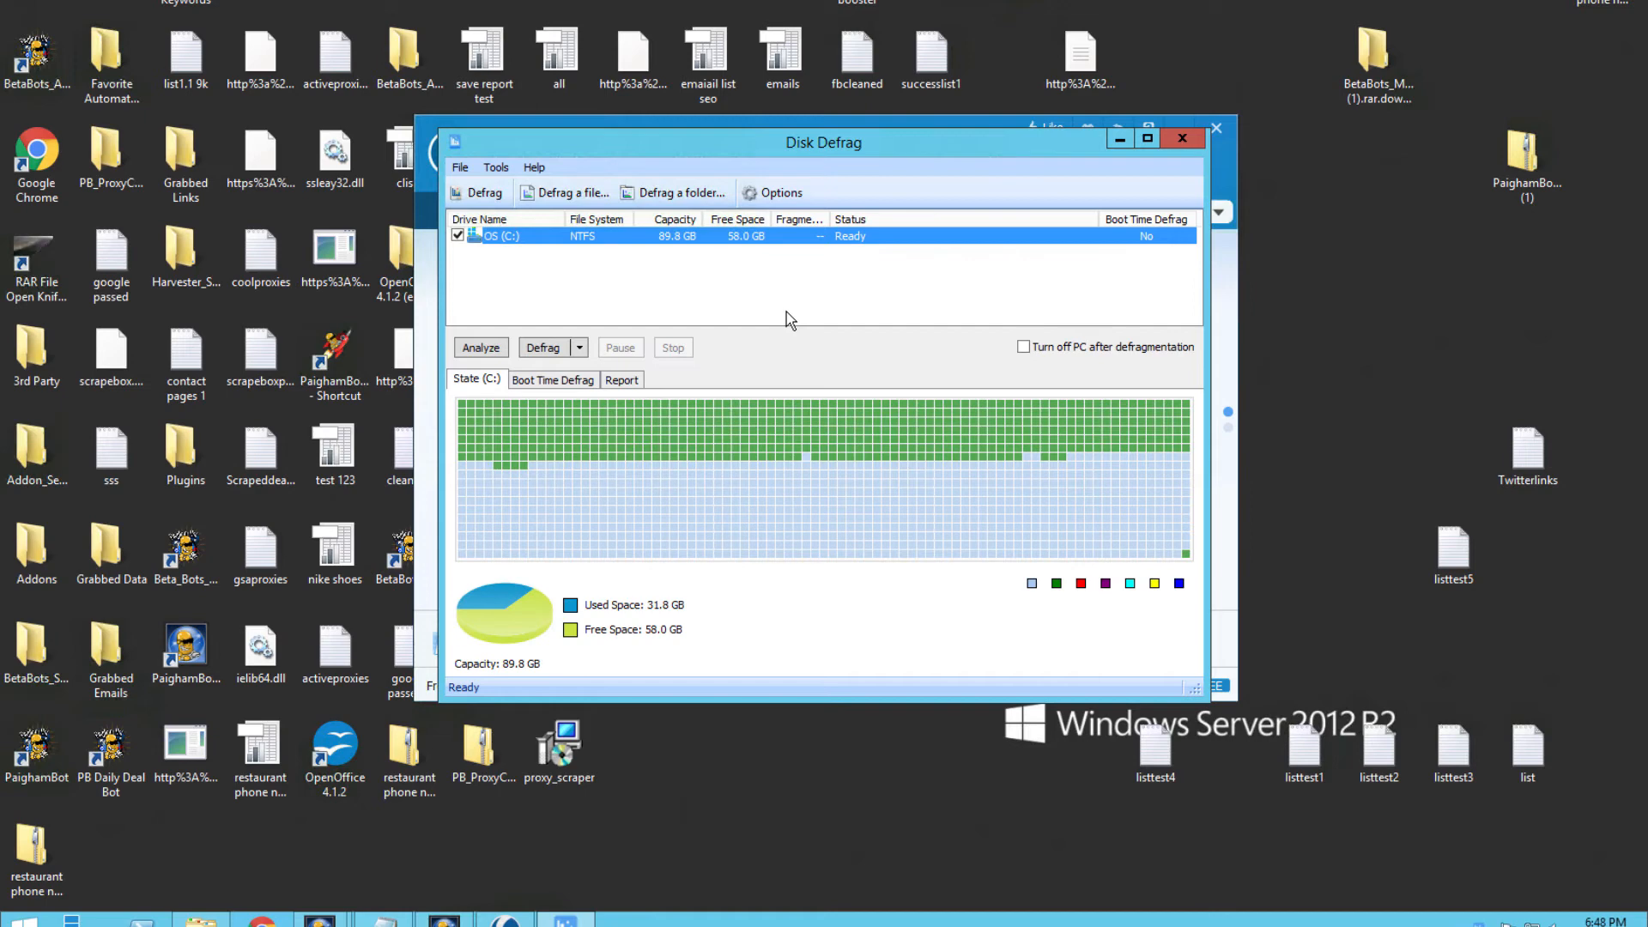
pyautogui.click(481, 347)
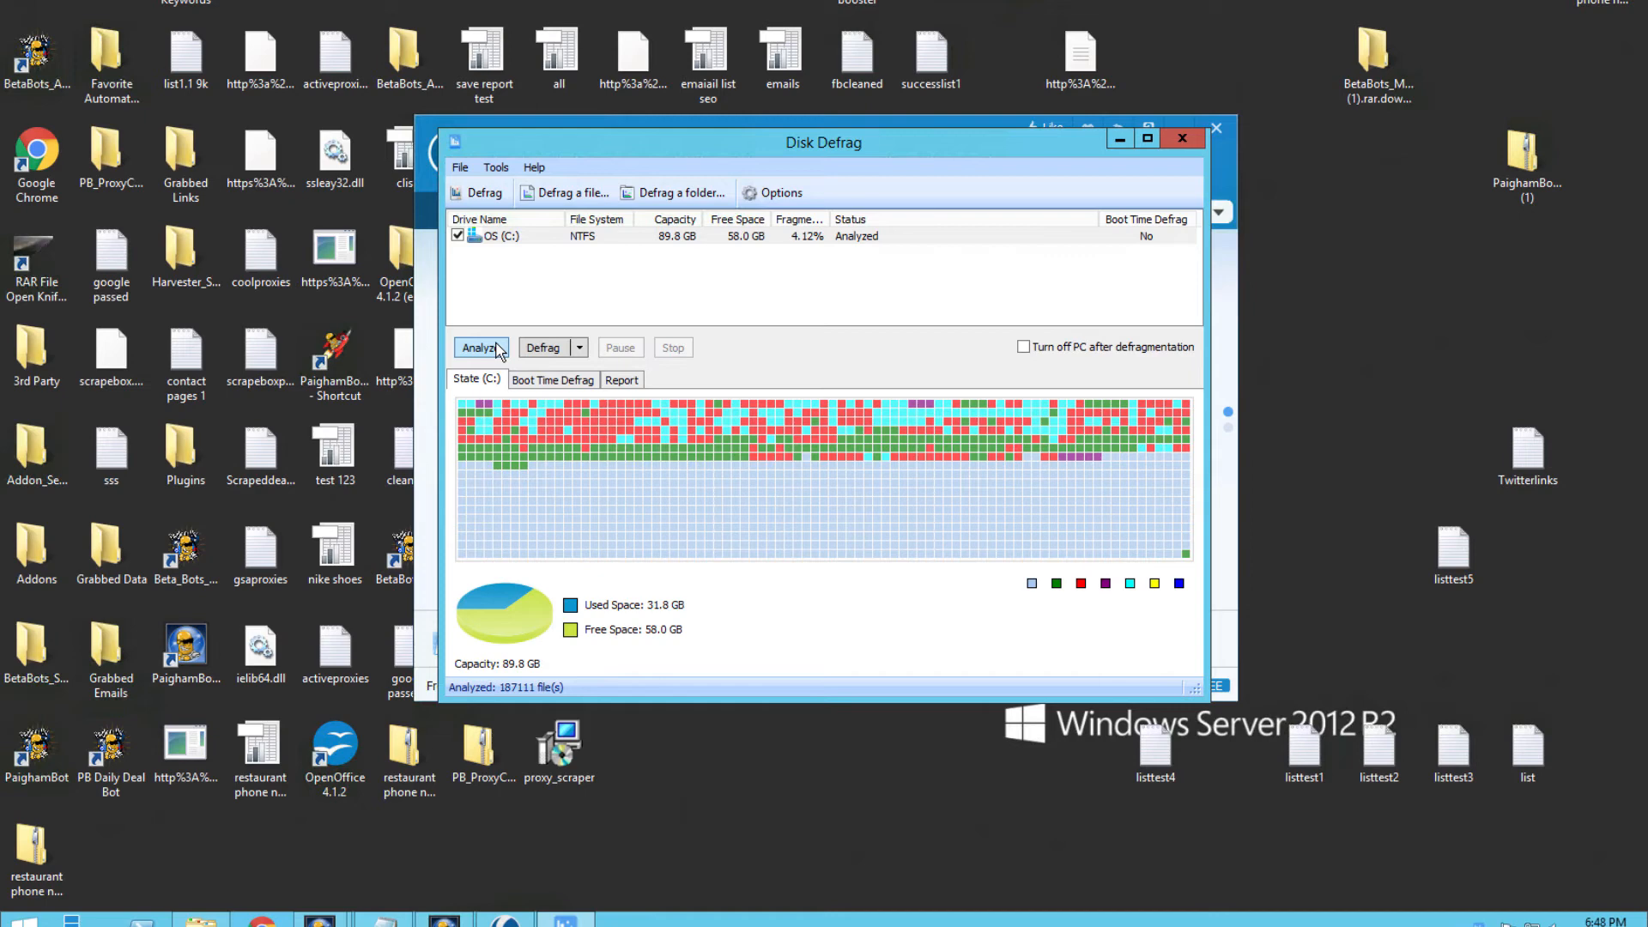
pyautogui.moveTo(604, 428)
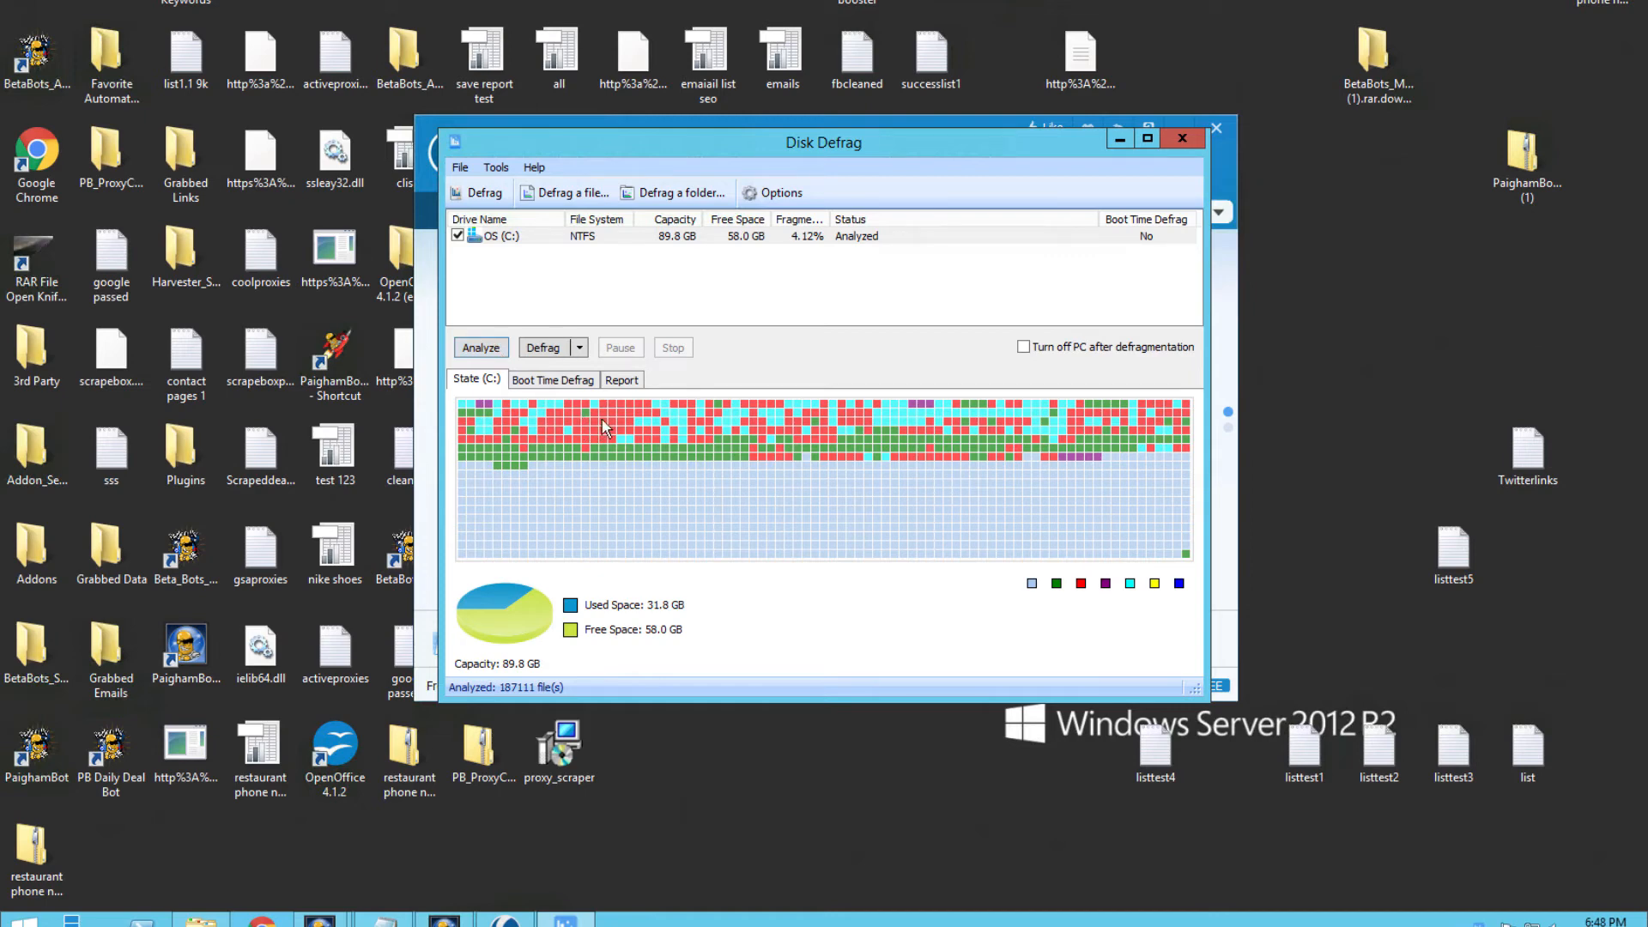
pyautogui.moveTo(967, 431)
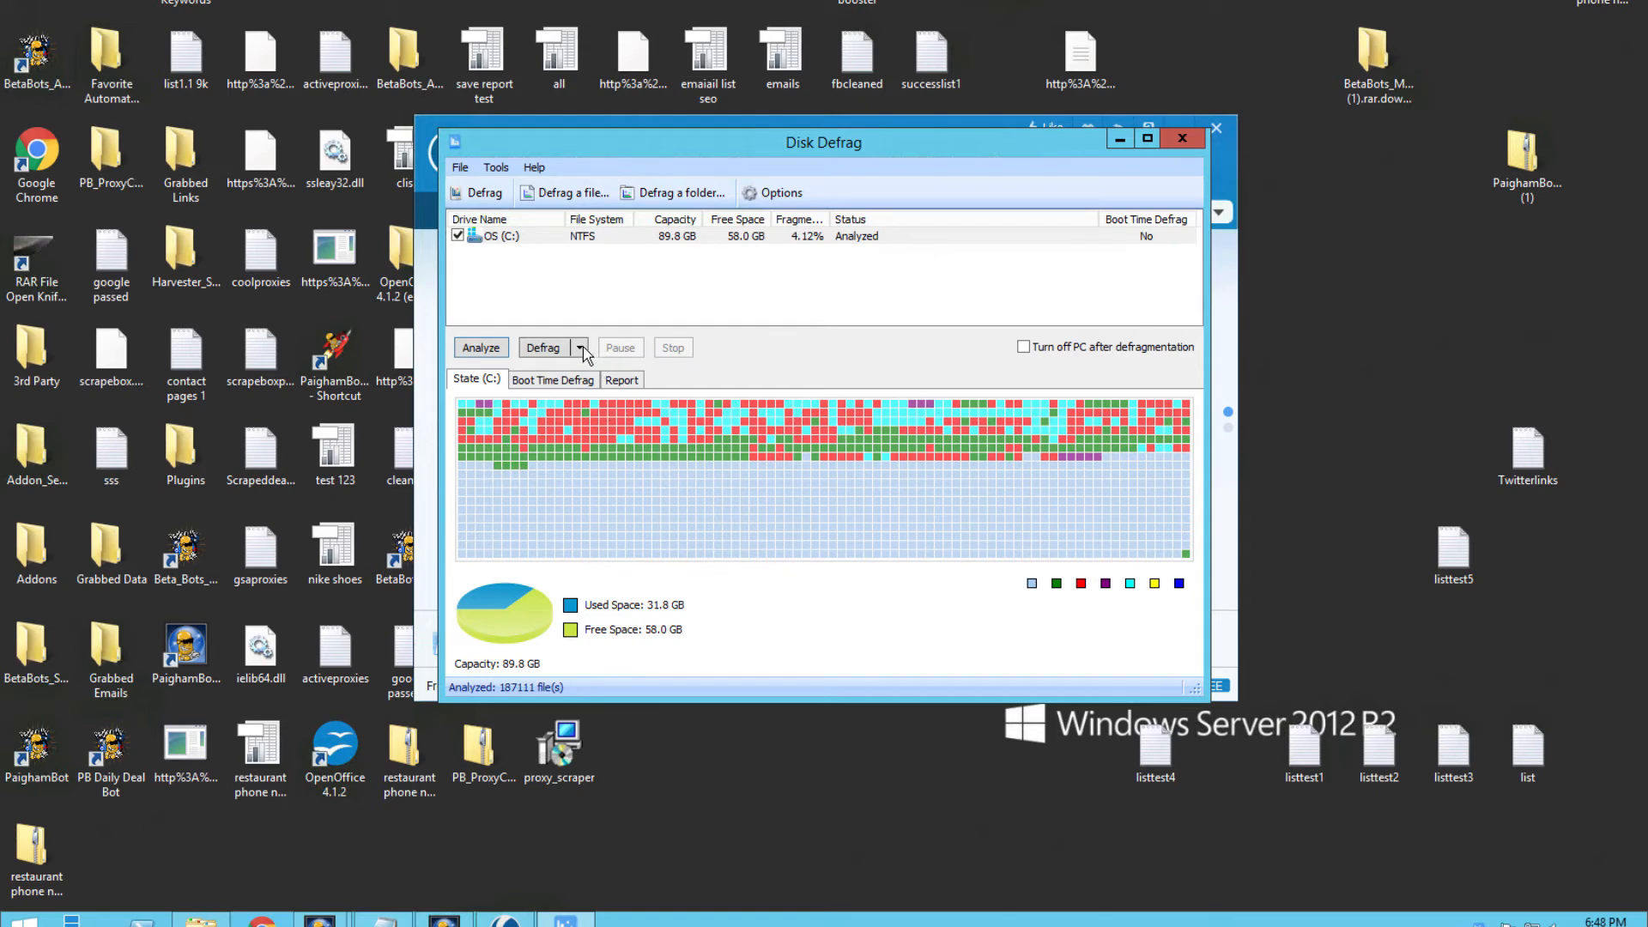
# Show the Defrag mode choices for drive C: plain defrag or defrag with optimize
pyautogui.click(579, 346)
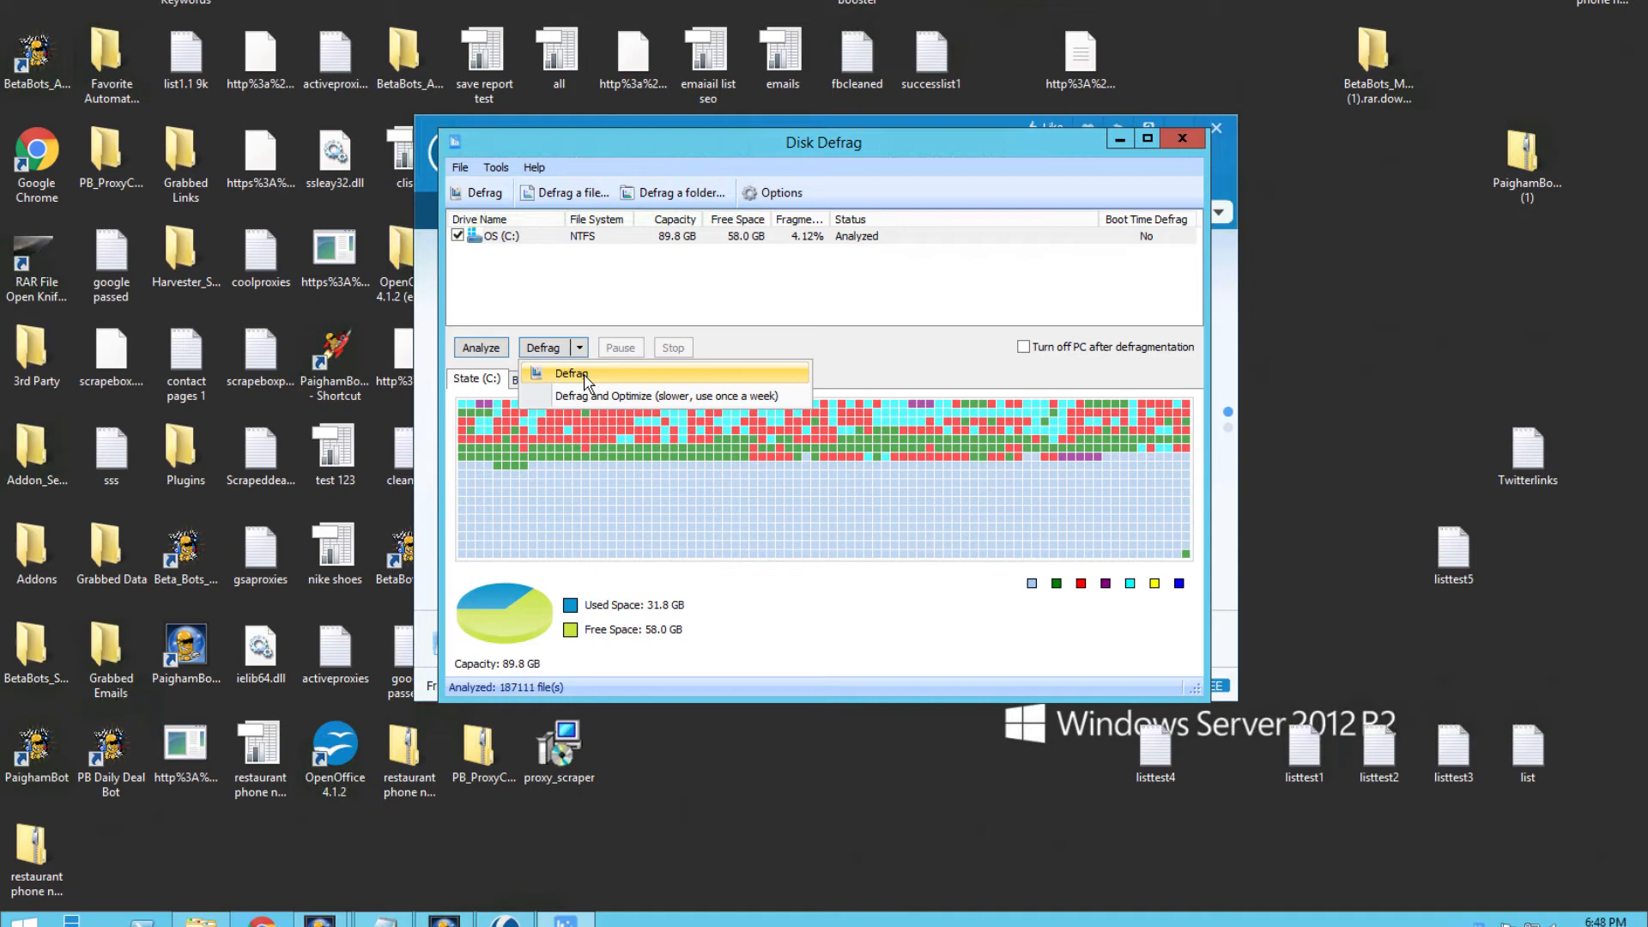
pyautogui.moveTo(576, 362)
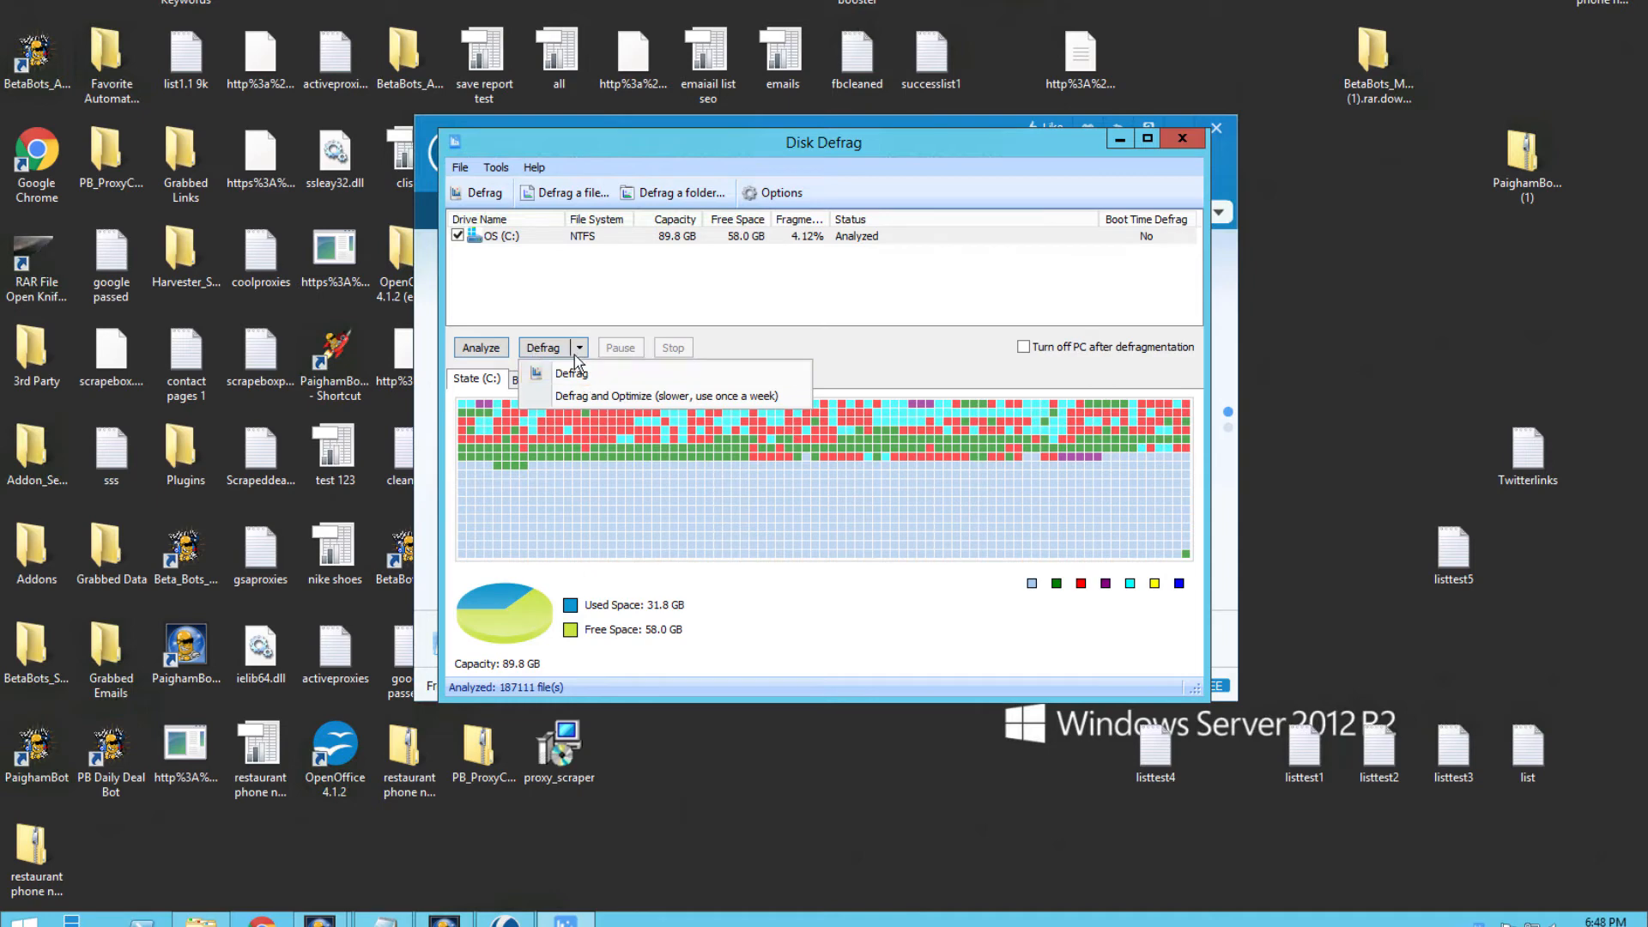
pyautogui.moveTo(631, 397)
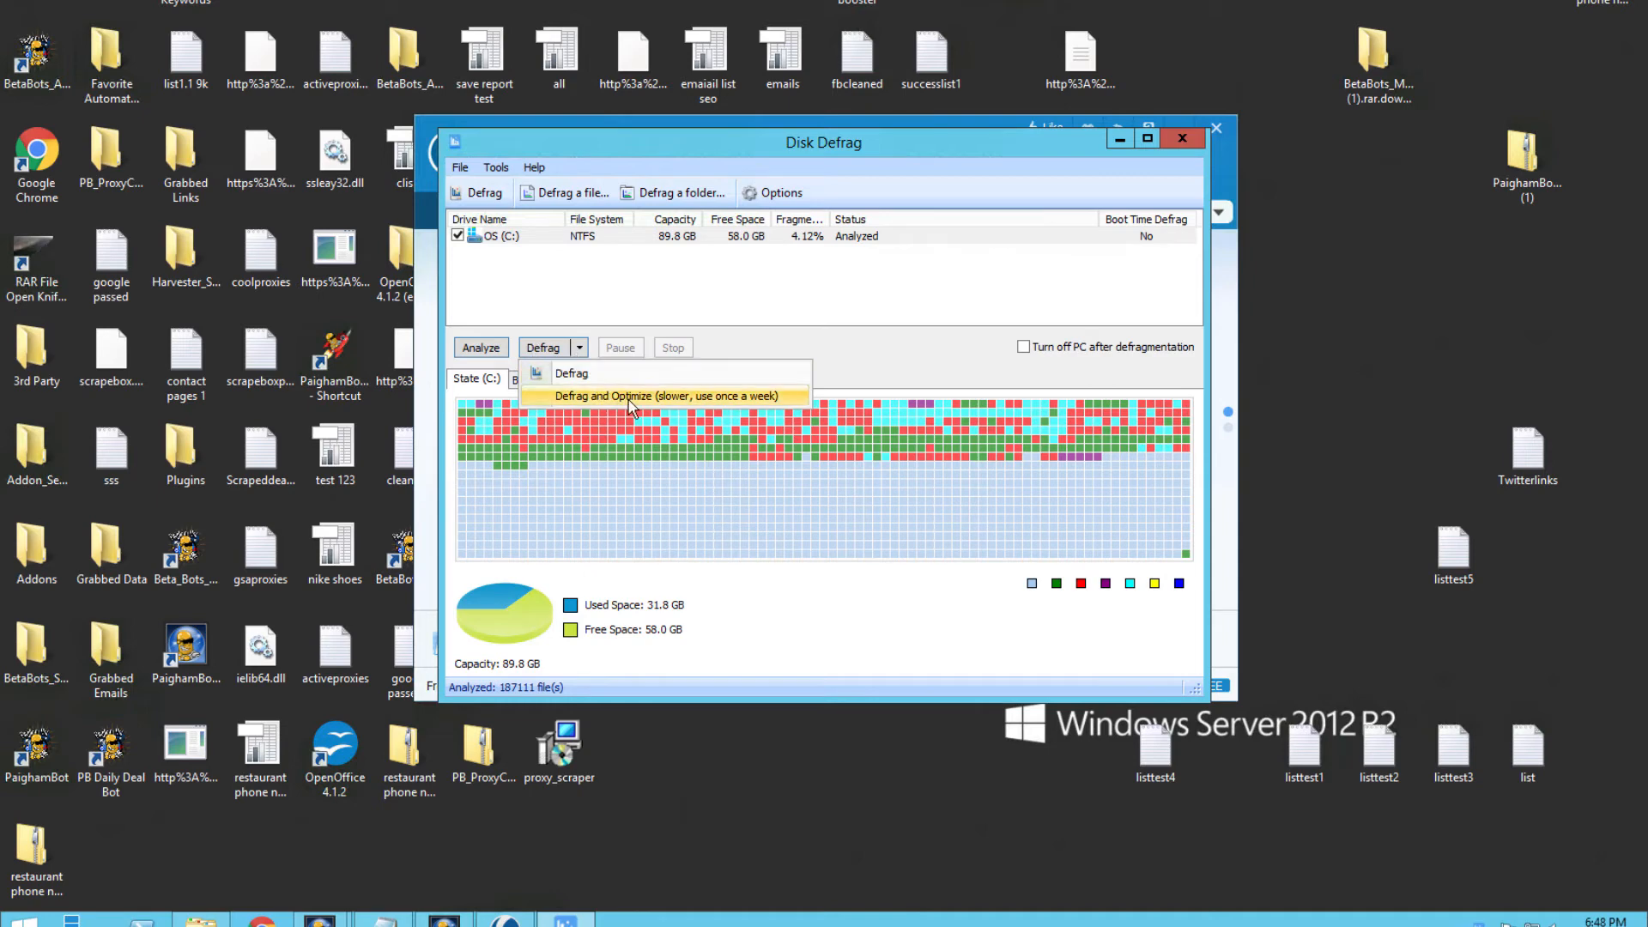
pyautogui.moveTo(571, 373)
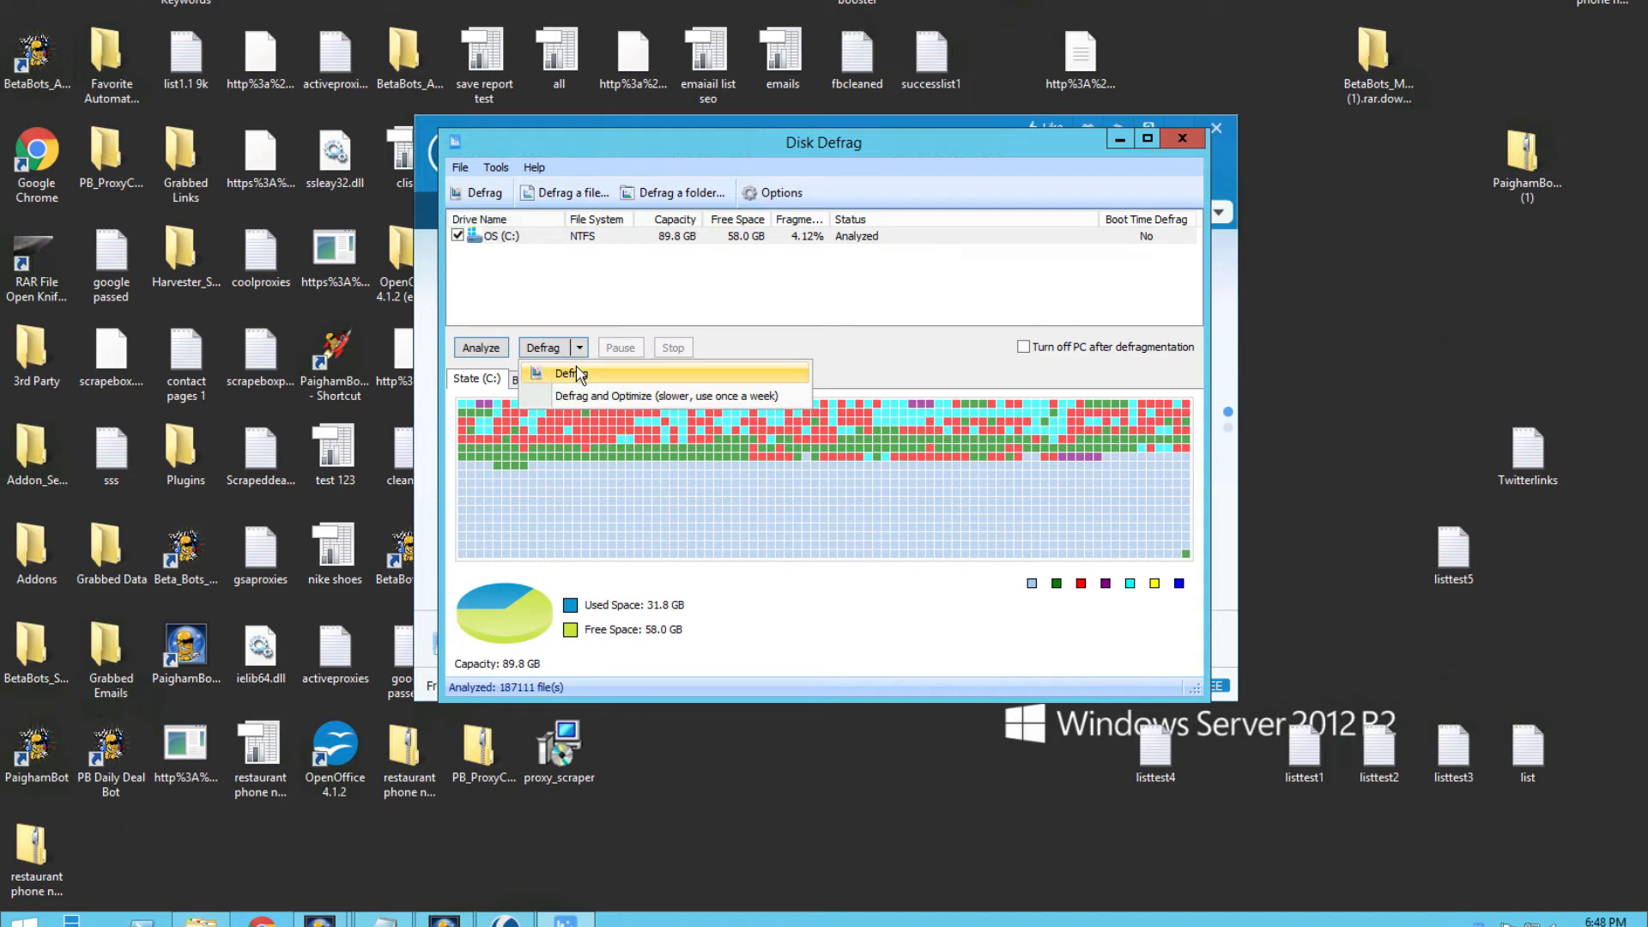
pyautogui.moveTo(599, 402)
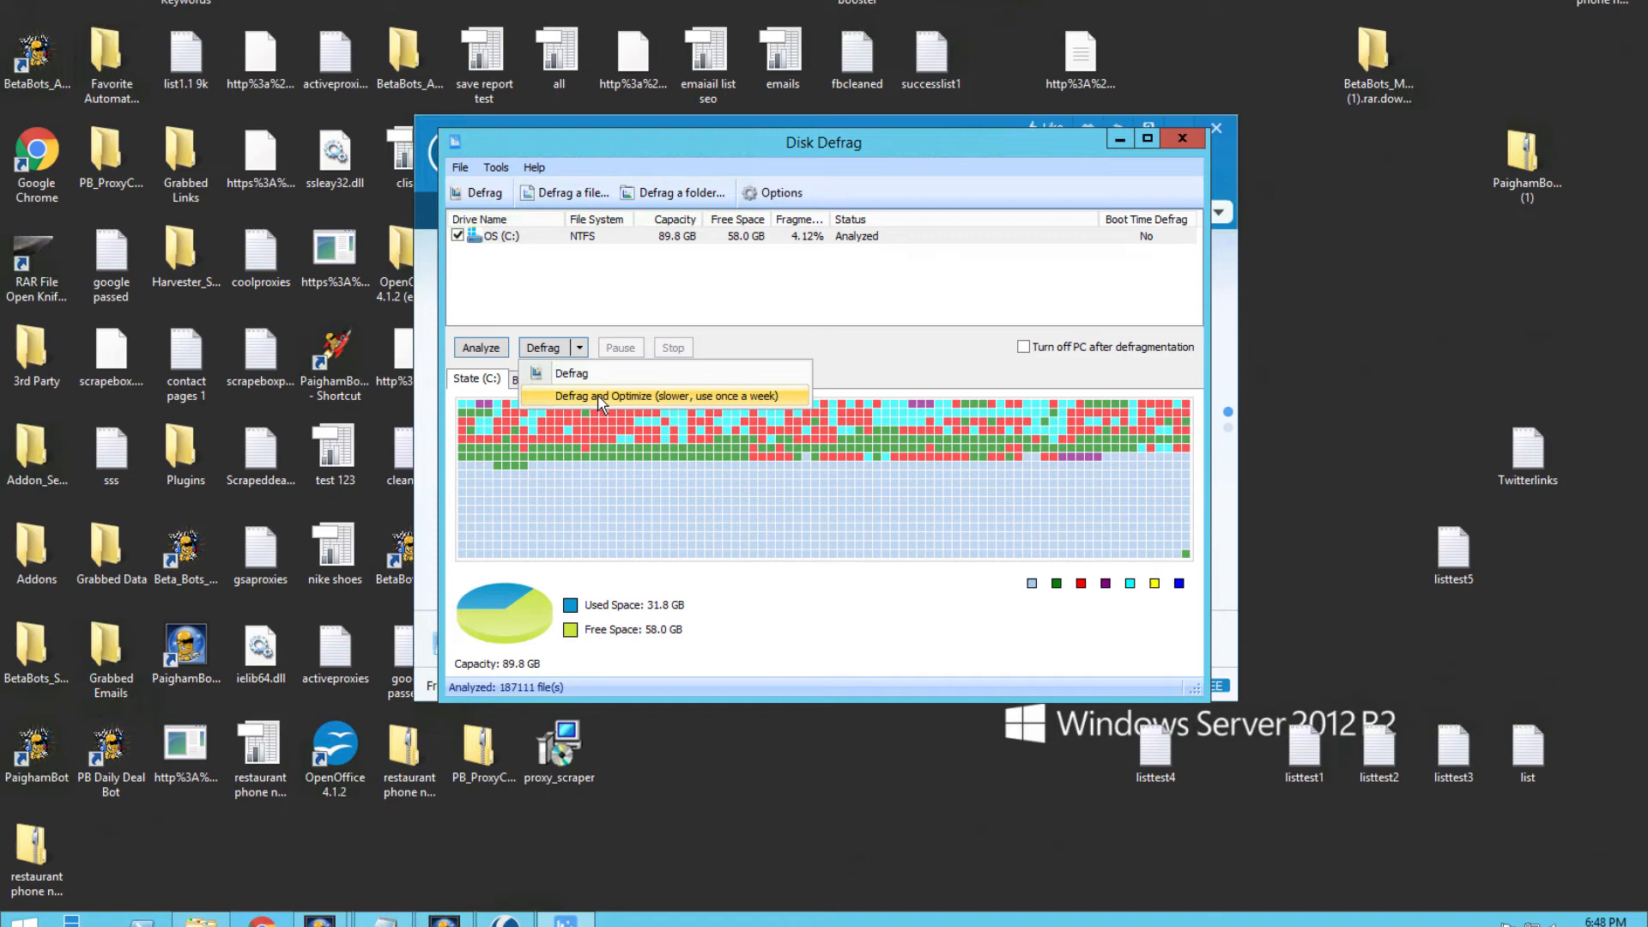
pyautogui.moveTo(563, 402)
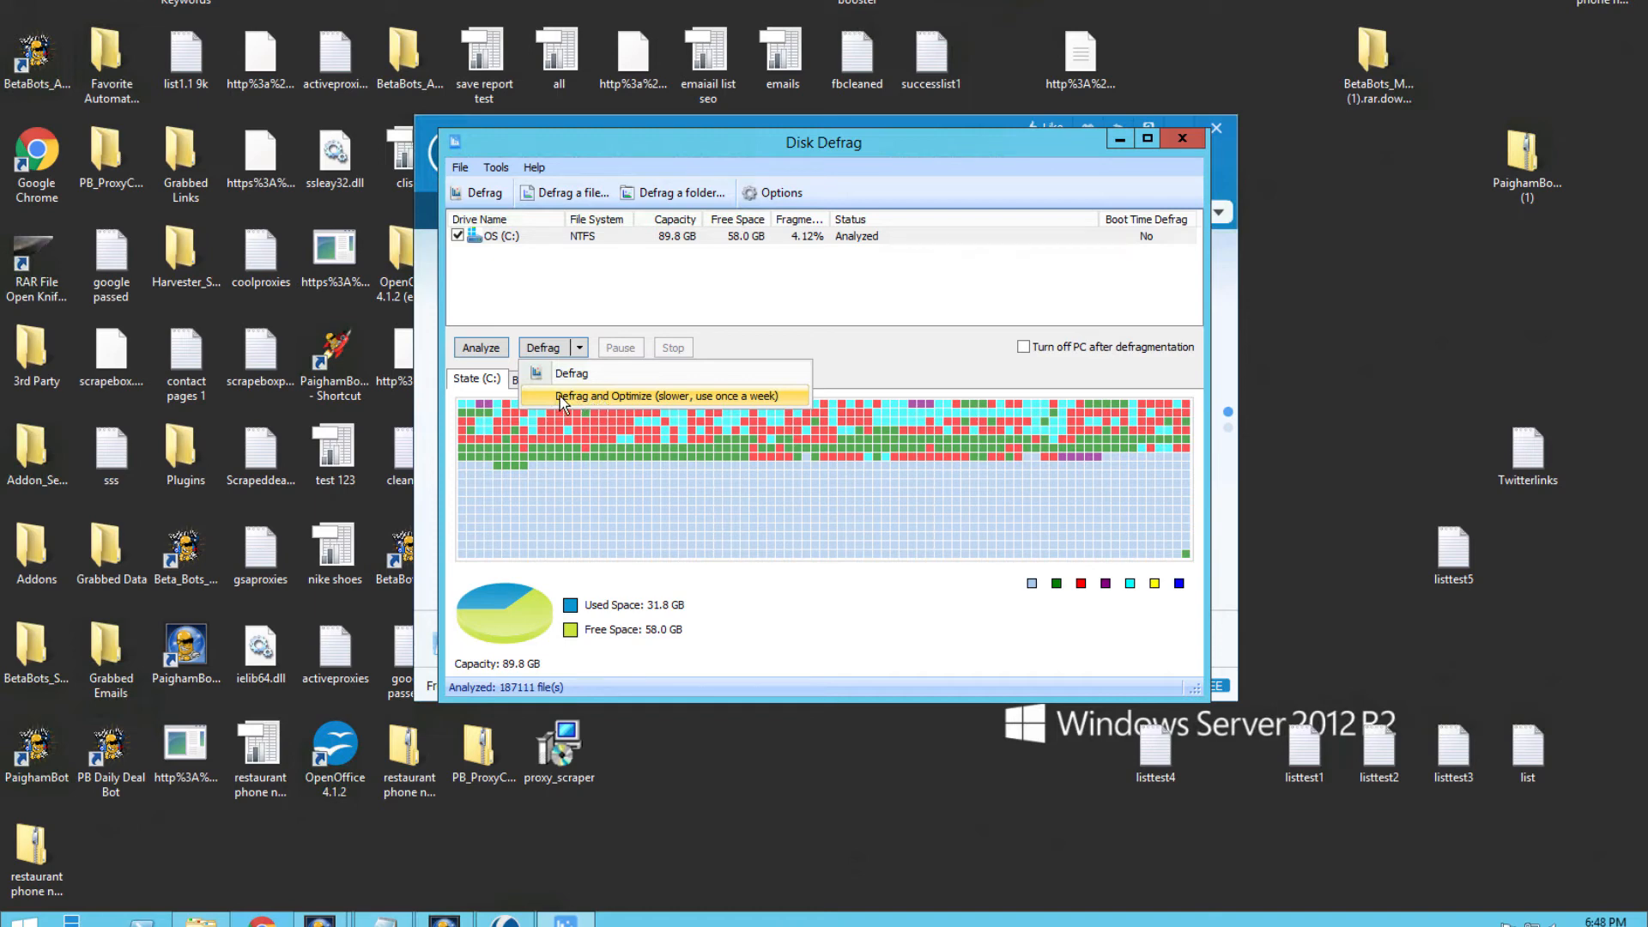
pyautogui.moveTo(745, 408)
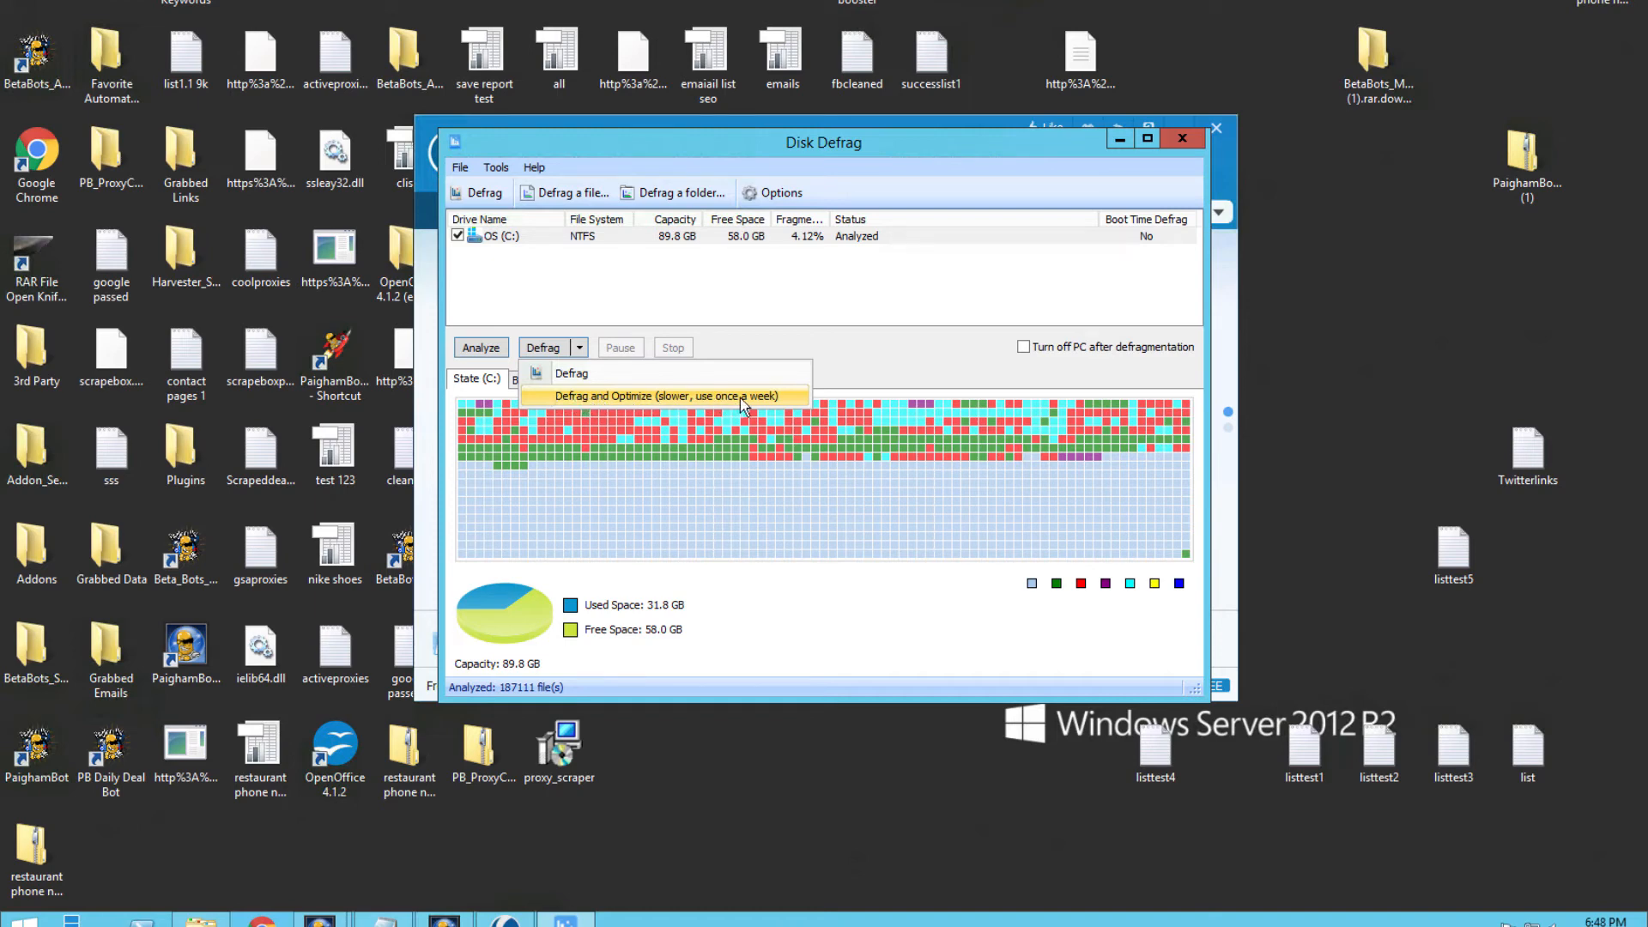
pyautogui.moveTo(633, 399)
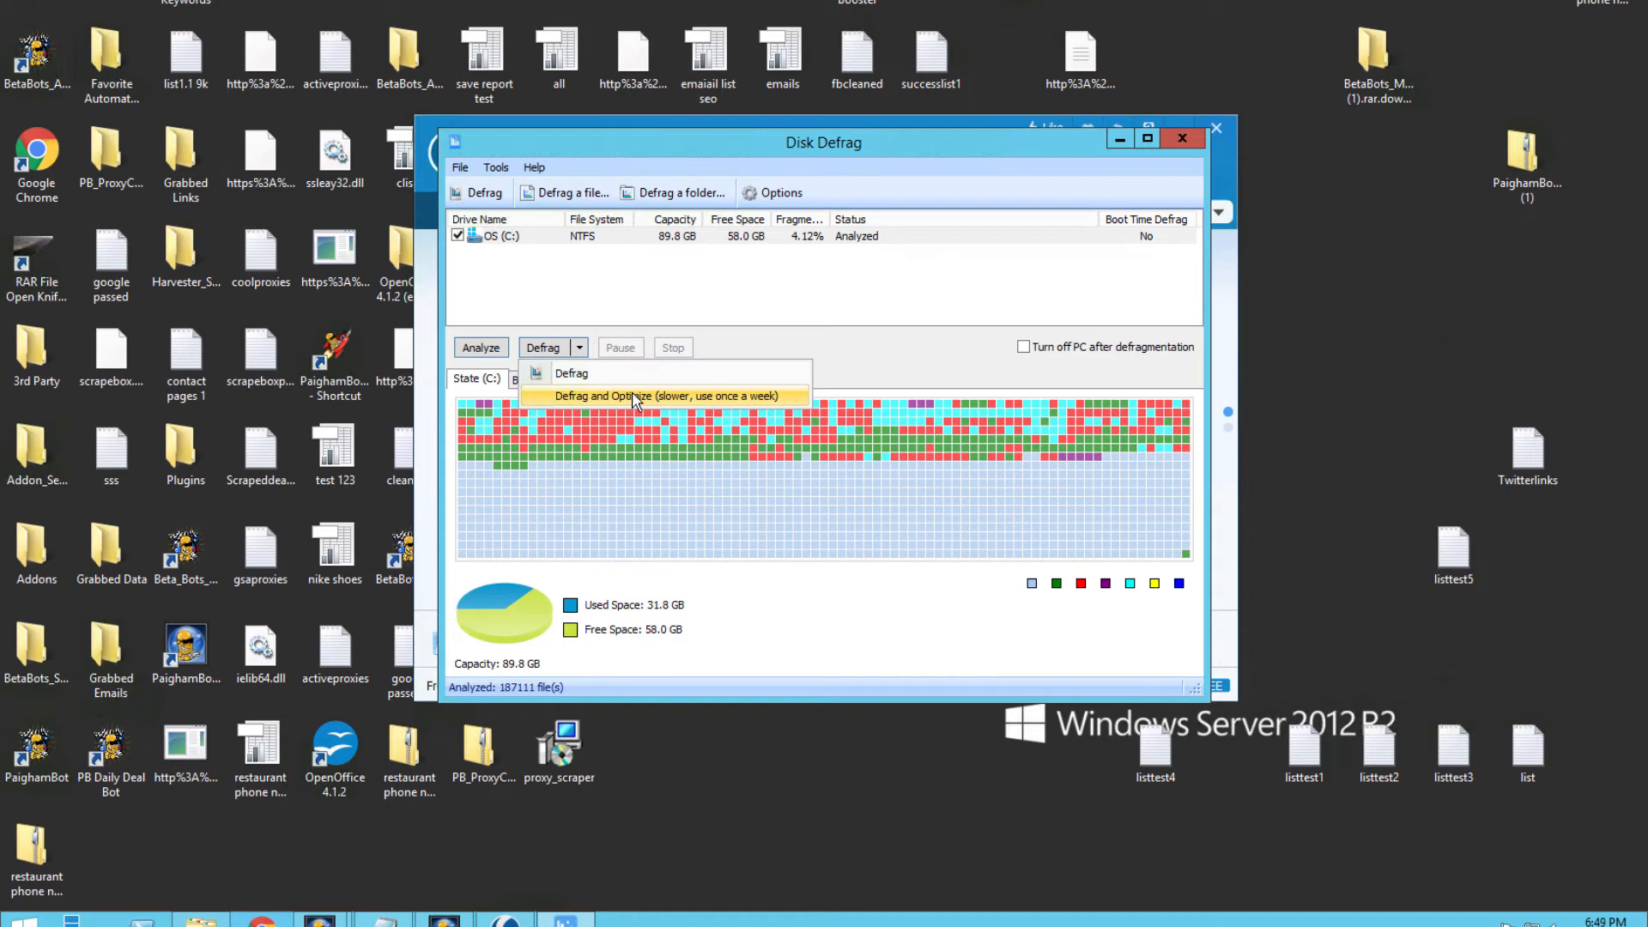
pyautogui.moveTo(603, 383)
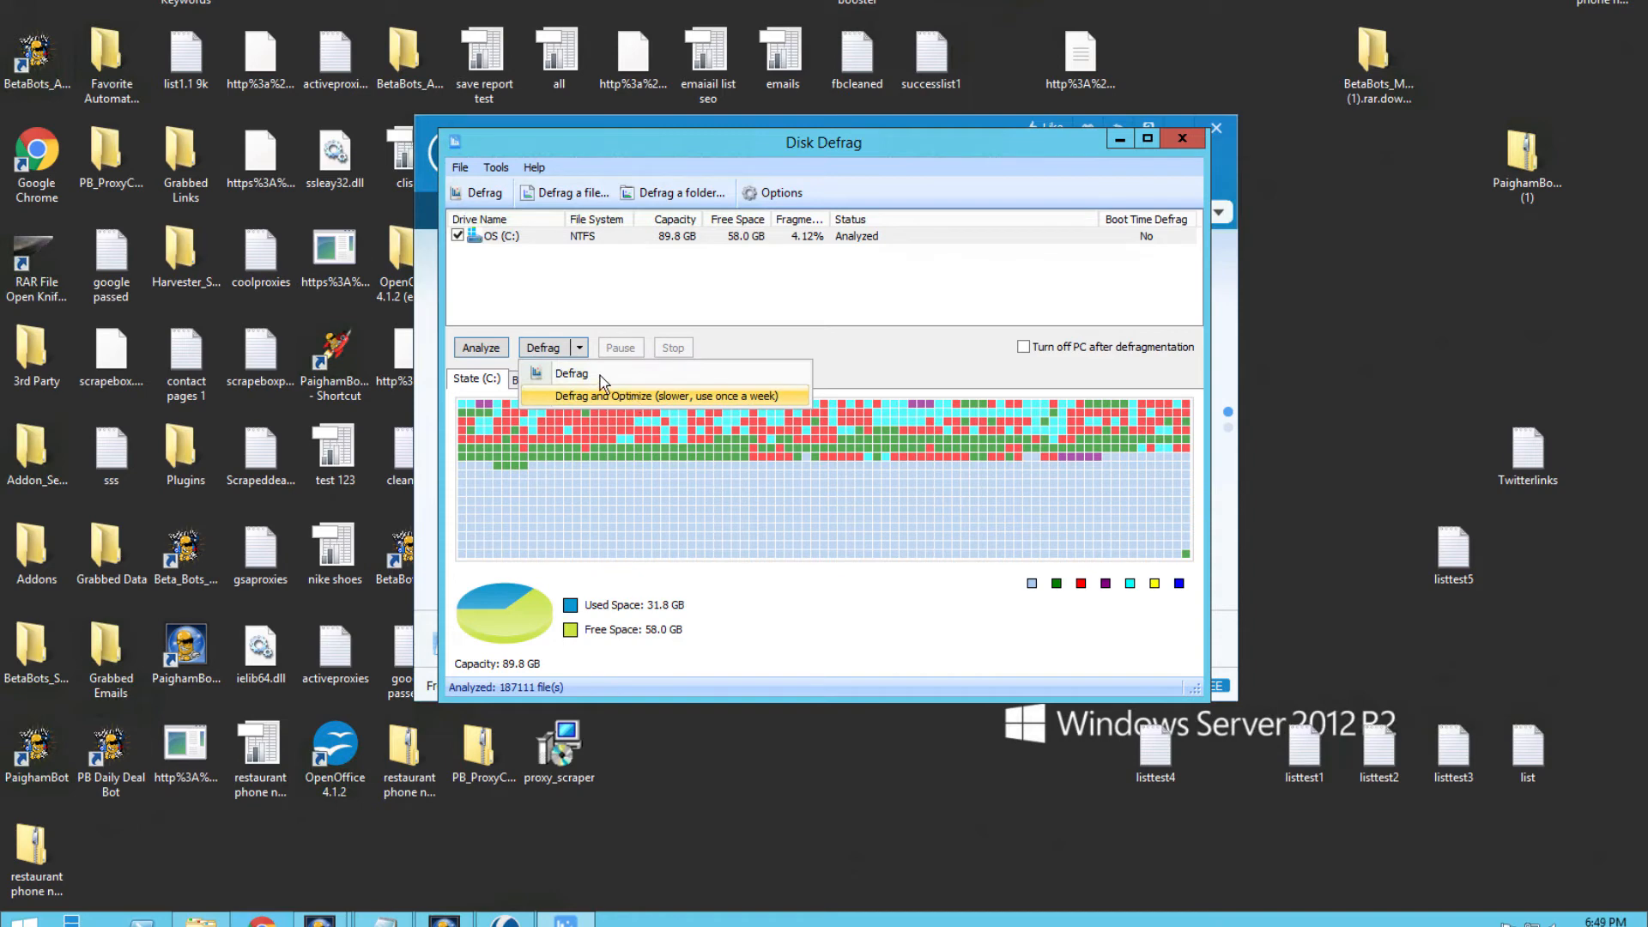
pyautogui.moveTo(571, 373)
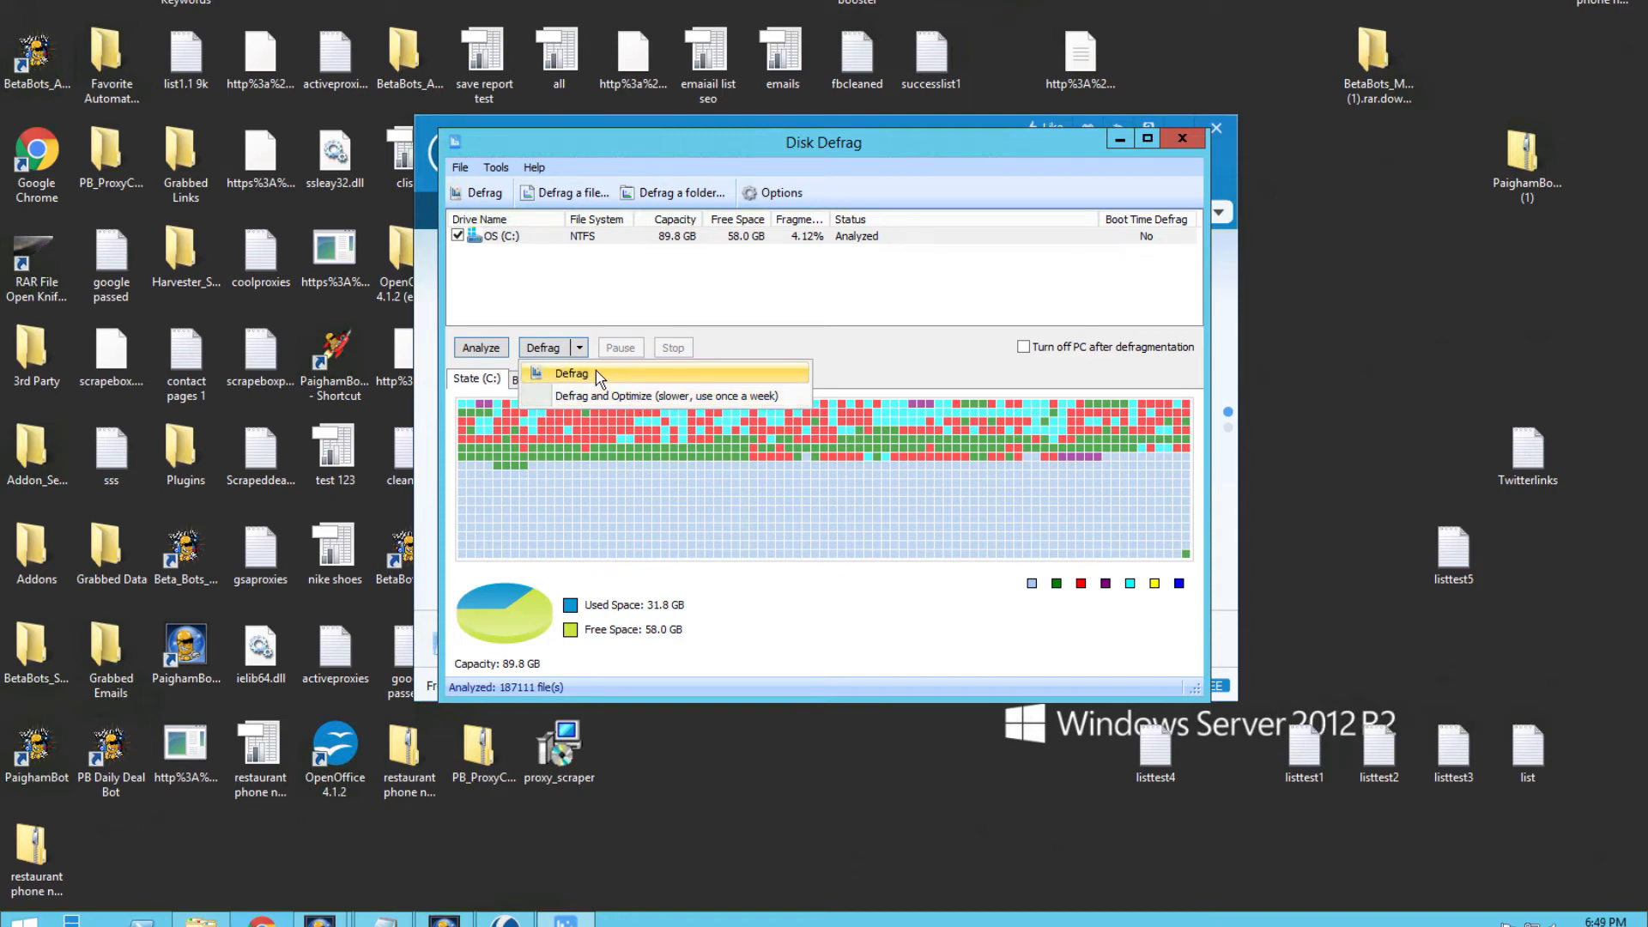
pyautogui.click(571, 373)
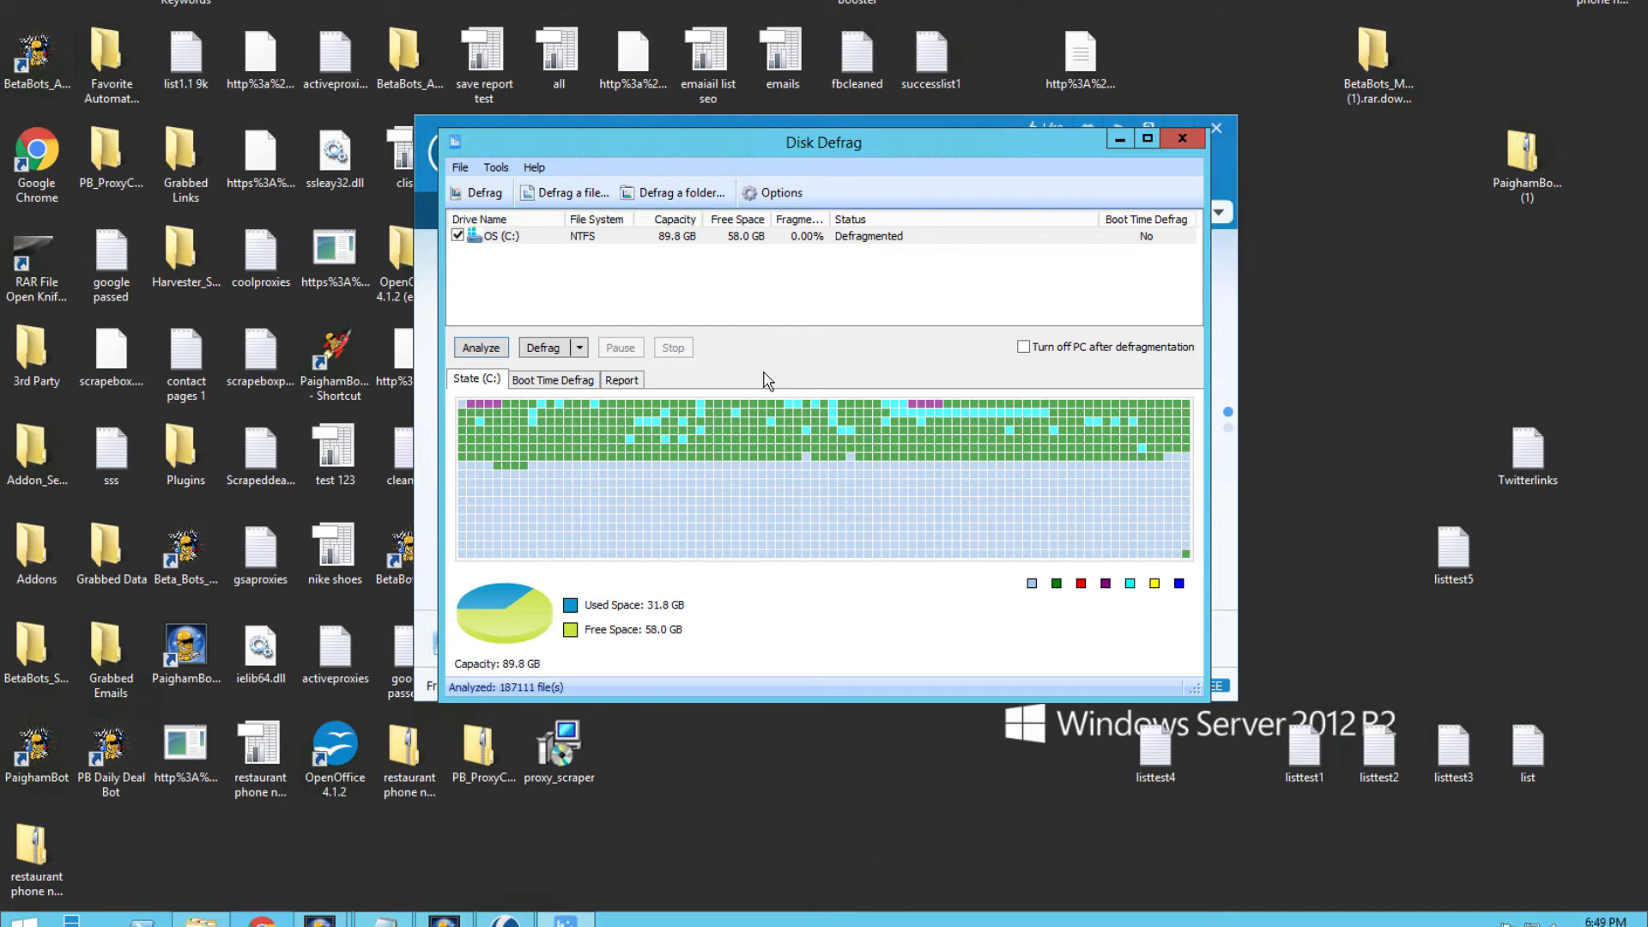
pyautogui.moveTo(1394, 326)
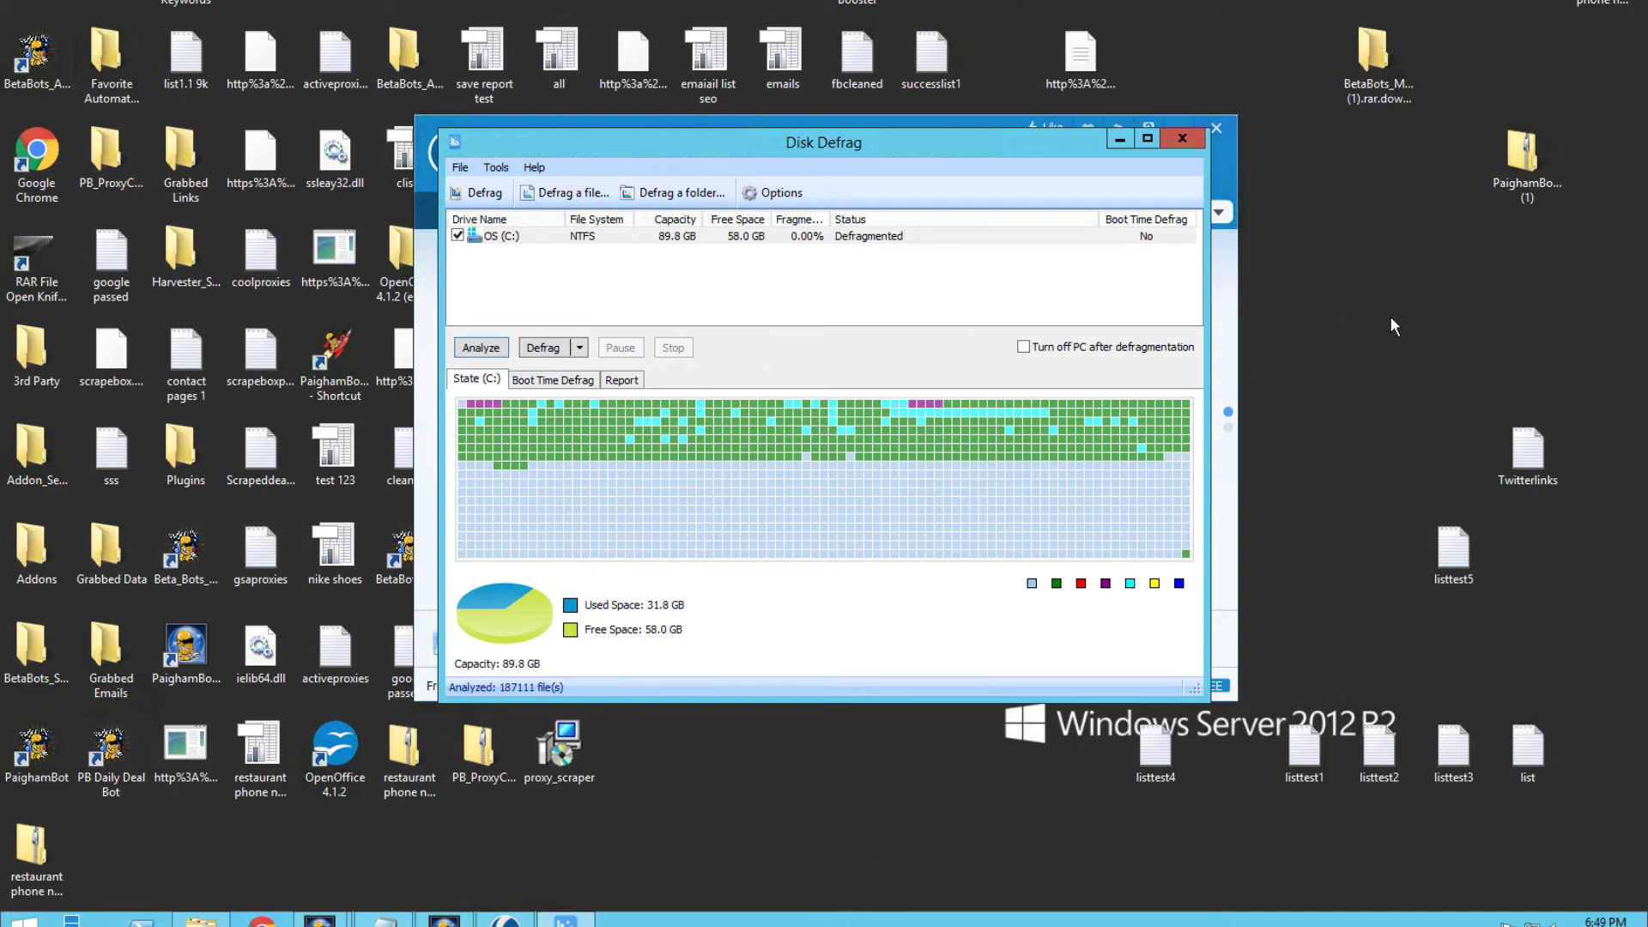